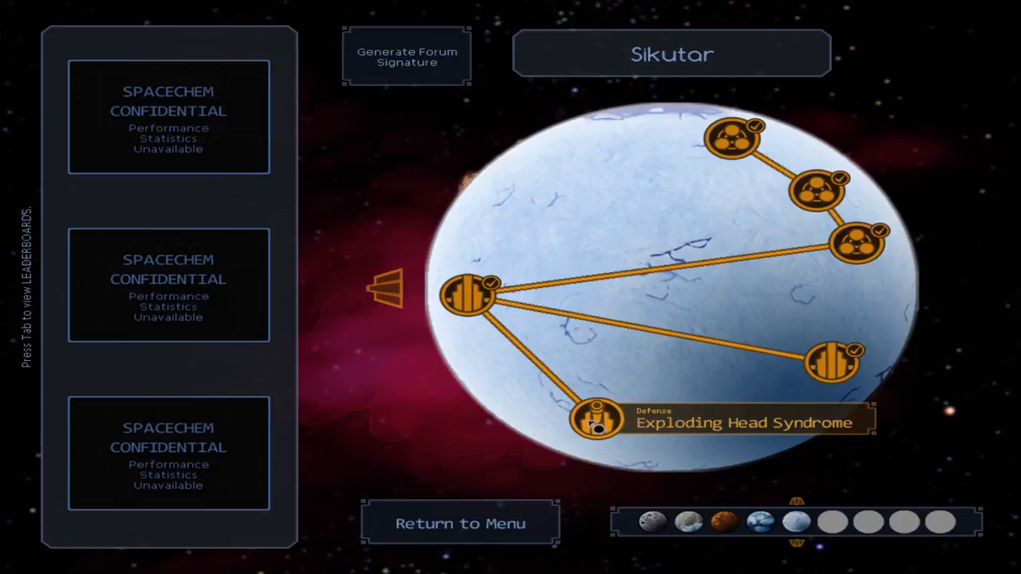
Enter the Exploding Head Syndrome defense mission and continue past its story screen
click(597, 418)
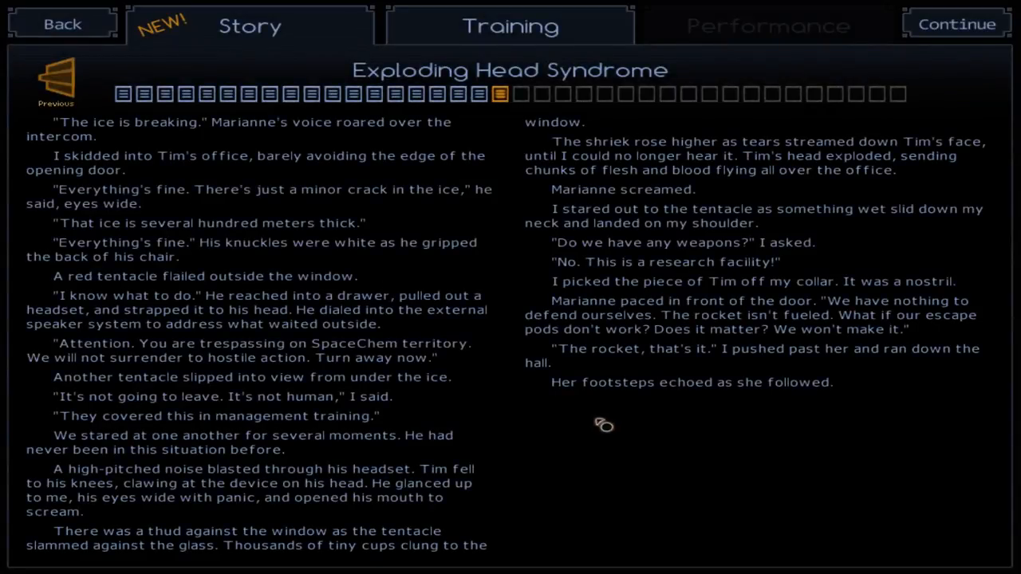
mouse_move(571, 72)
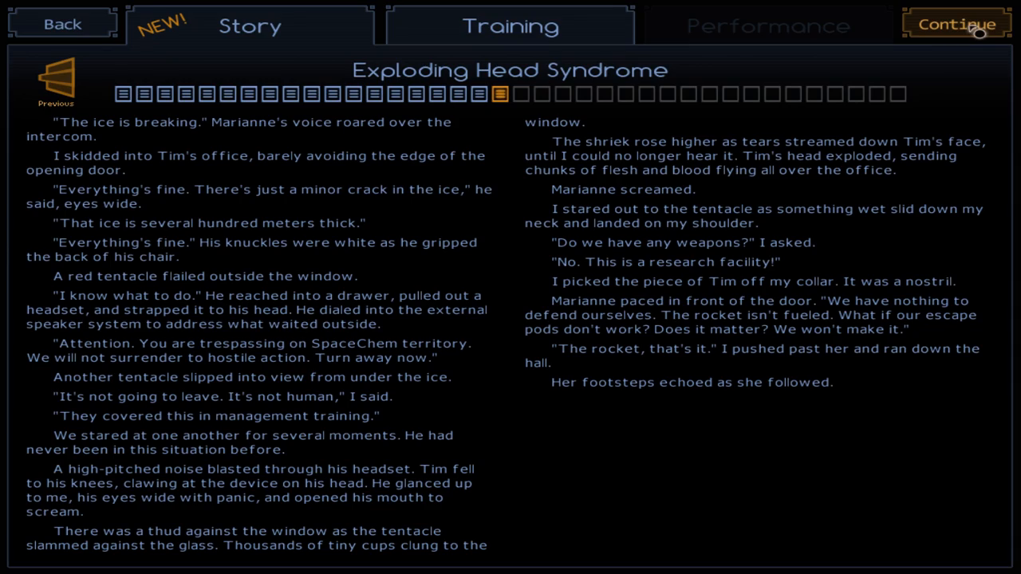
click(954, 24)
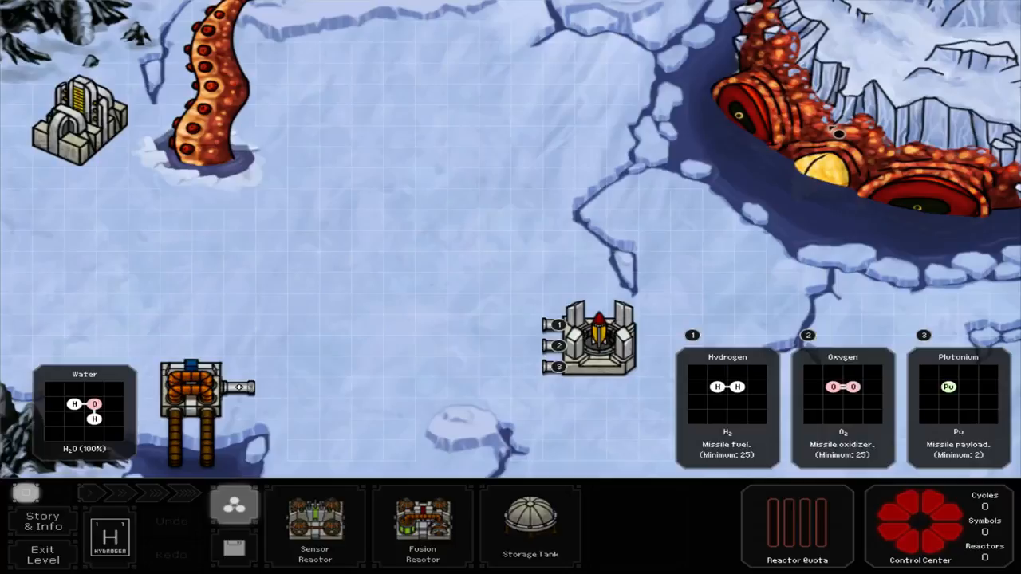
mouse_move(238, 188)
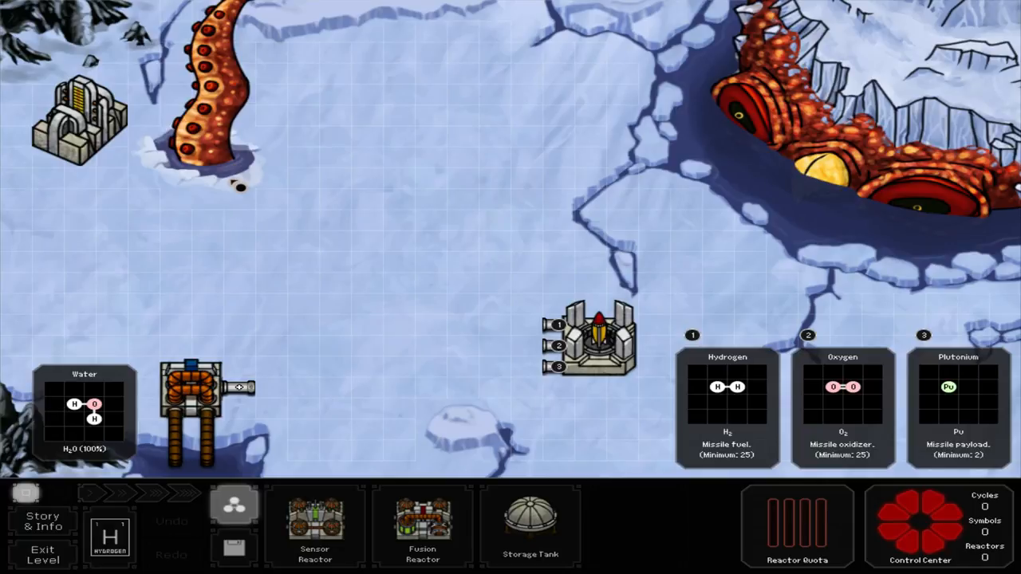
mouse_move(764, 471)
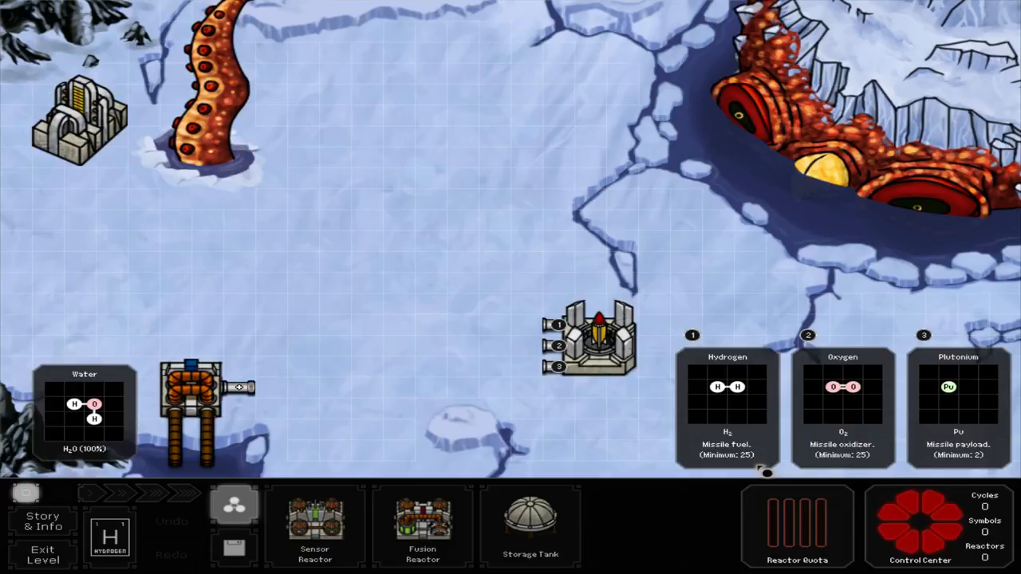
mouse_move(421, 527)
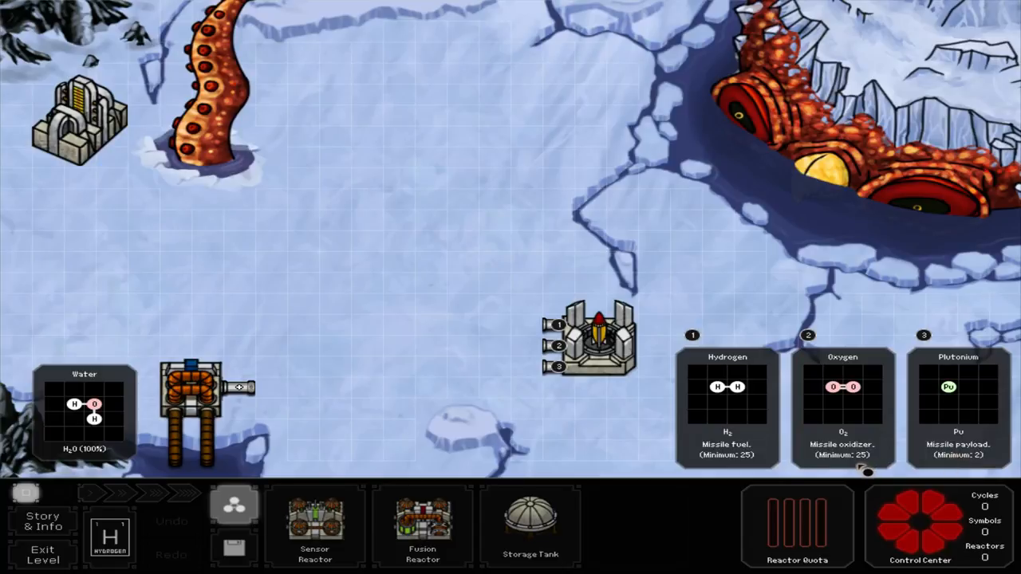
mouse_move(749, 470)
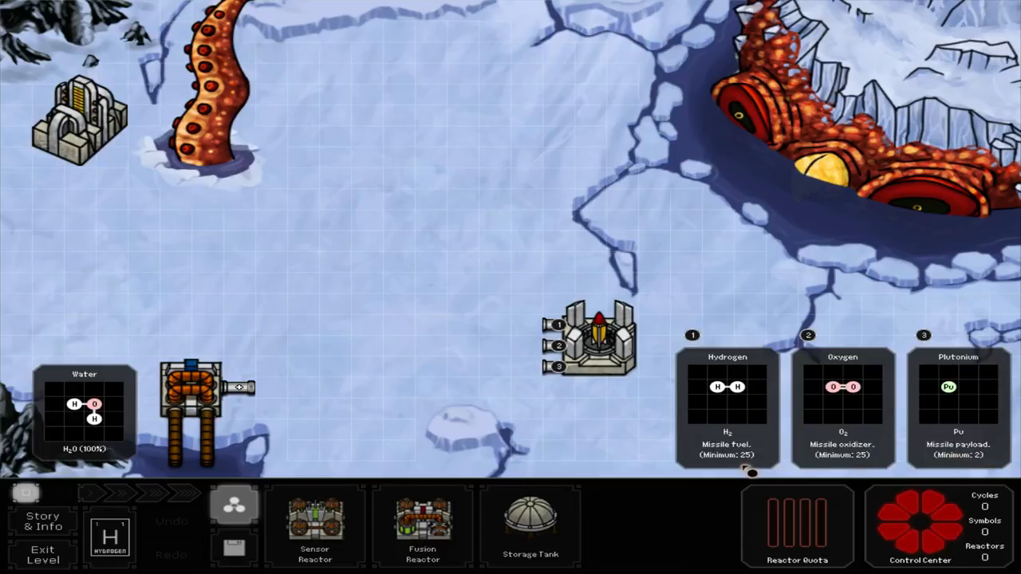
mouse_move(72, 567)
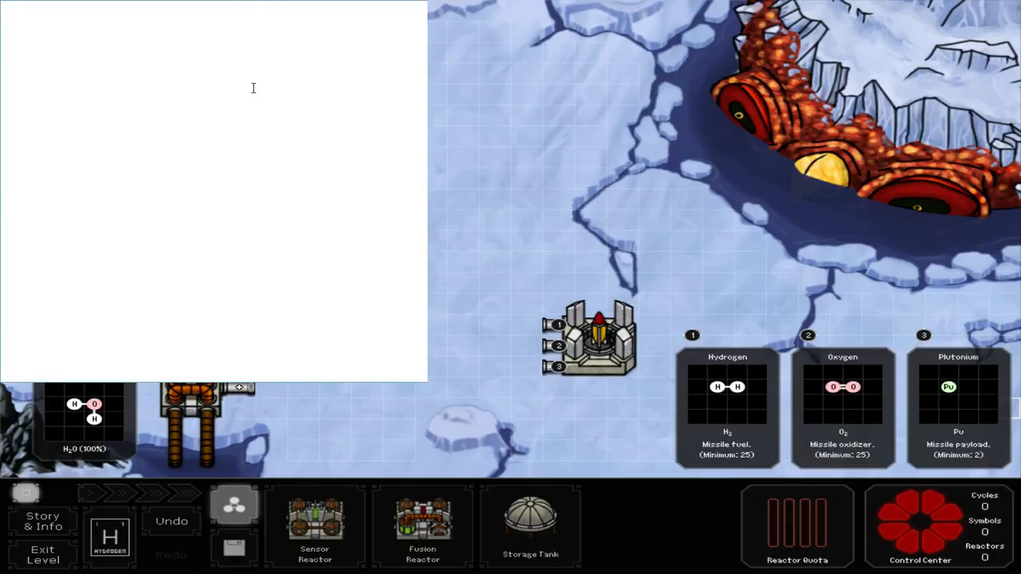
text(h)
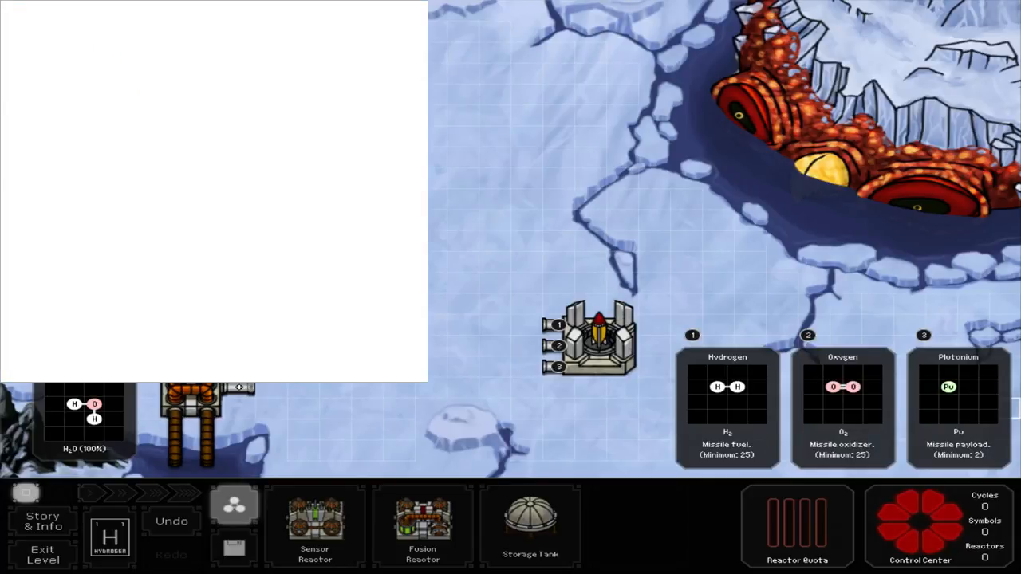
text(fd)
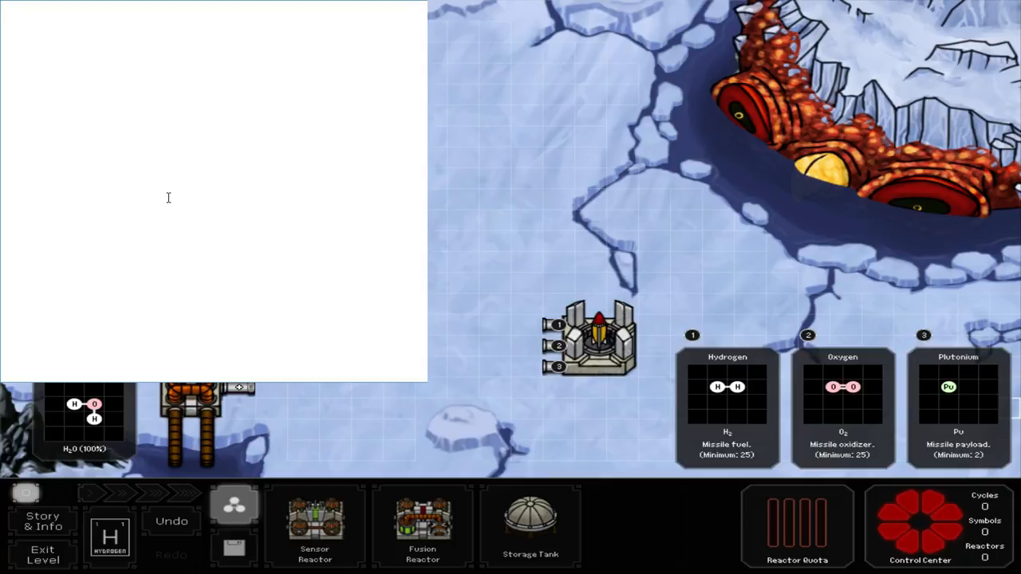
text(10)
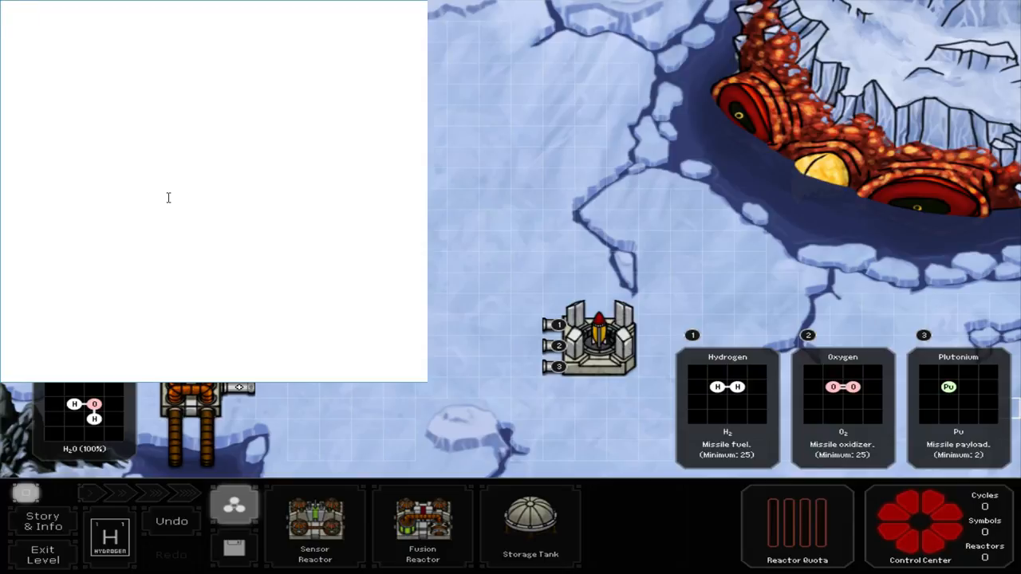
Note the targets: 10 electrons, H2, O2, PU (2) and 25 of each molecule
text(10 At)
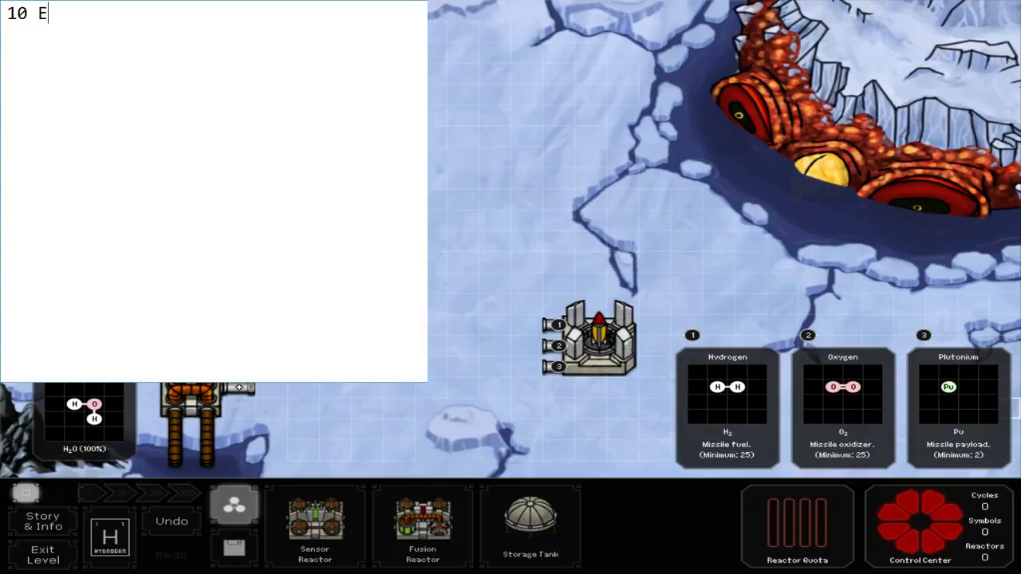
text(lectrons)
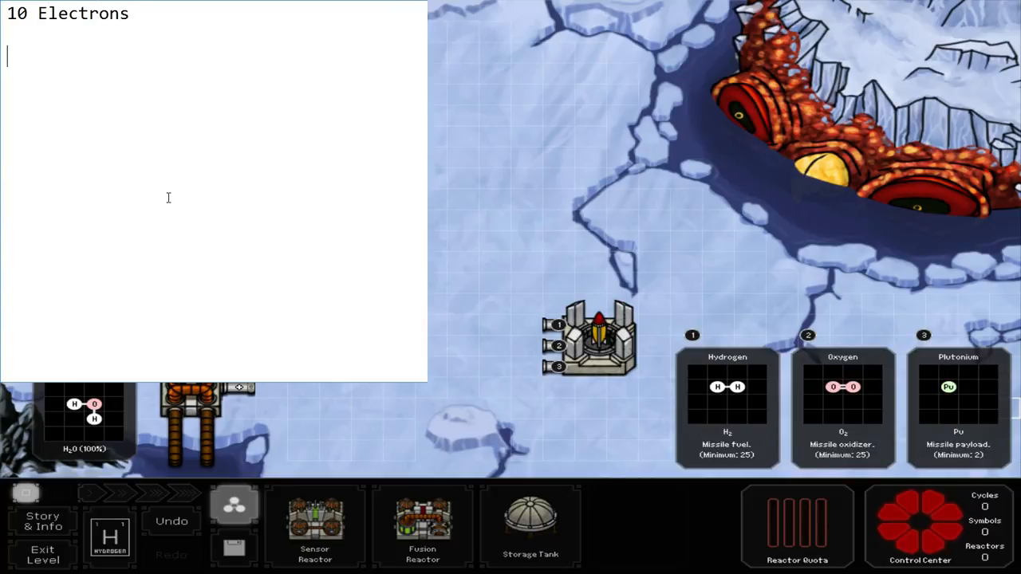
text(H2, O)
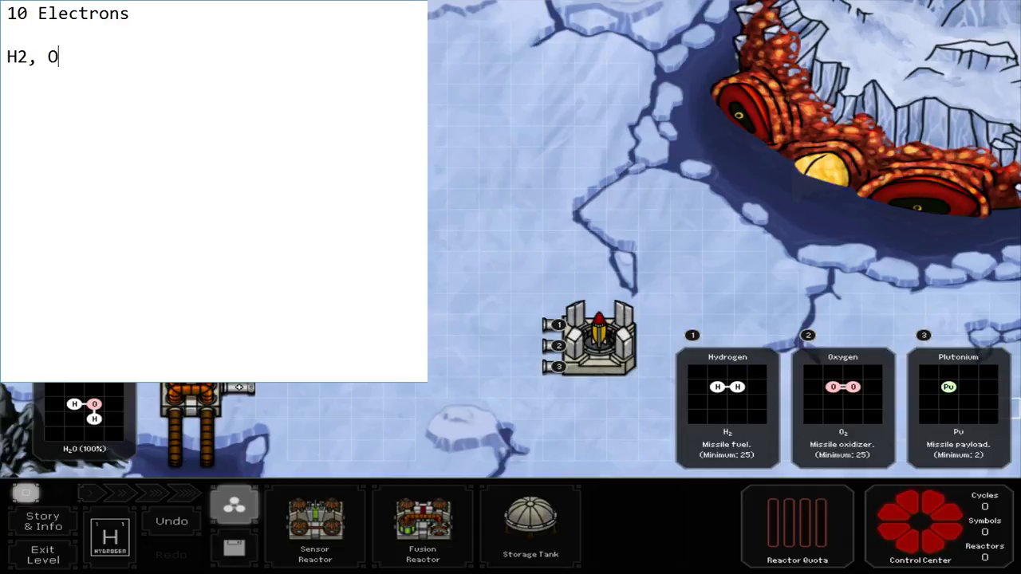
text(2, PU)
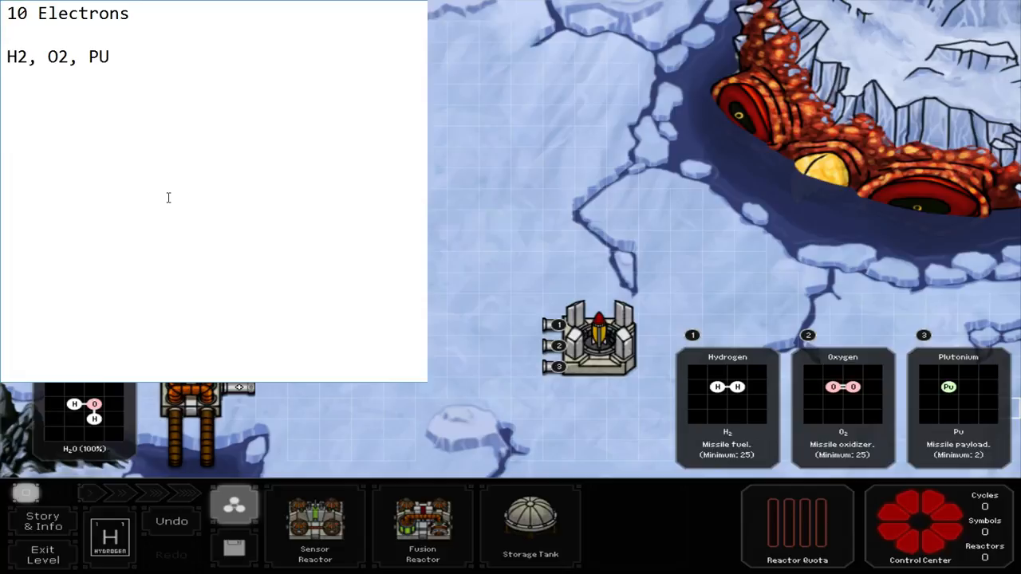
text((2))
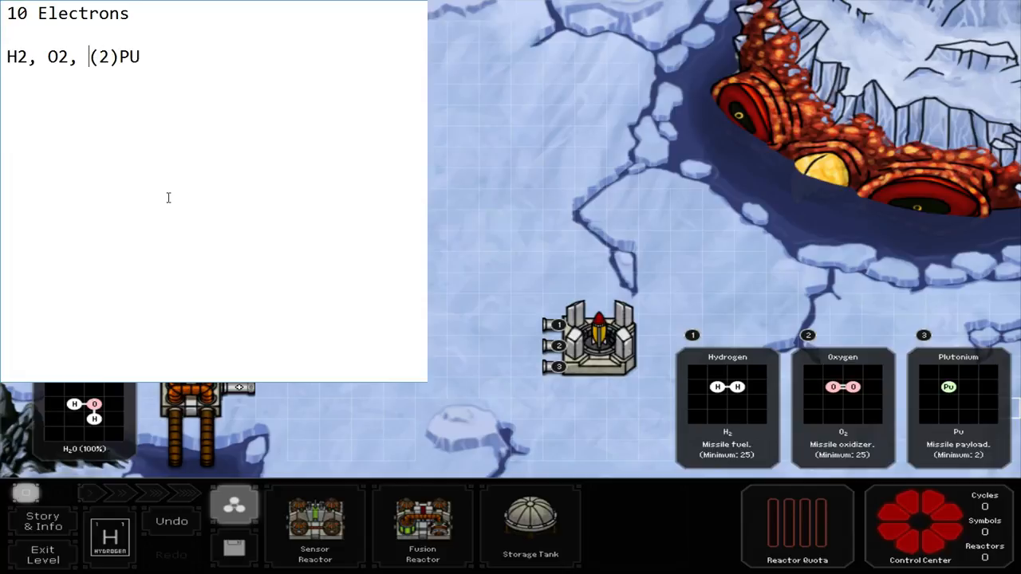
text(25()
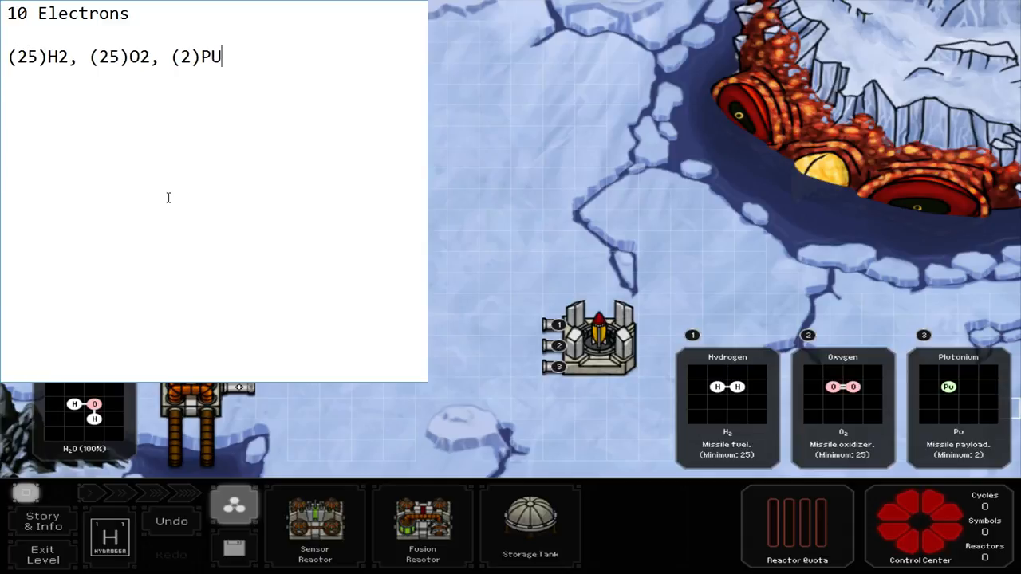
Write the tally line as 50, 200 (replacing 25*8), then 94*2
text(50)
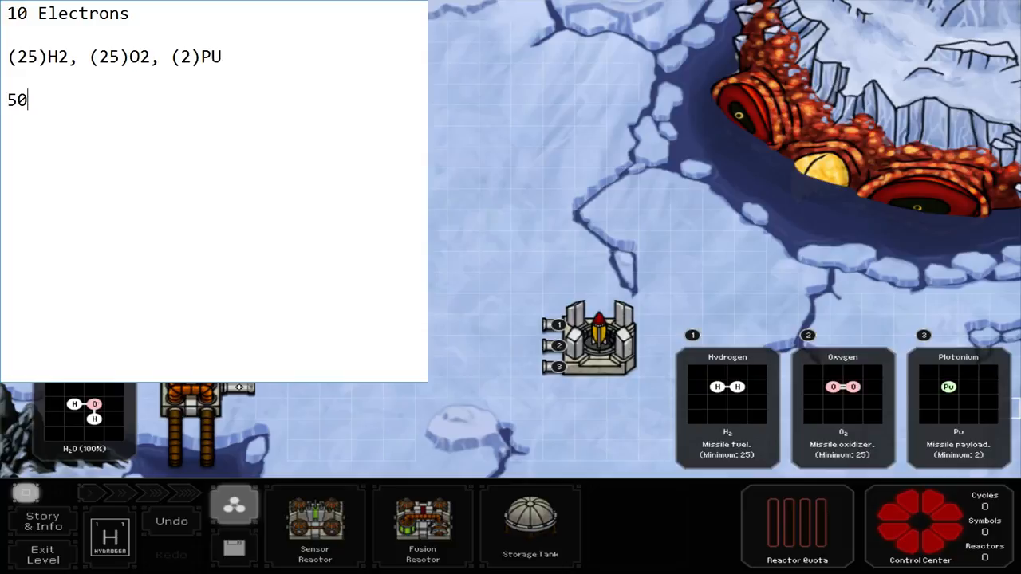
text(,)
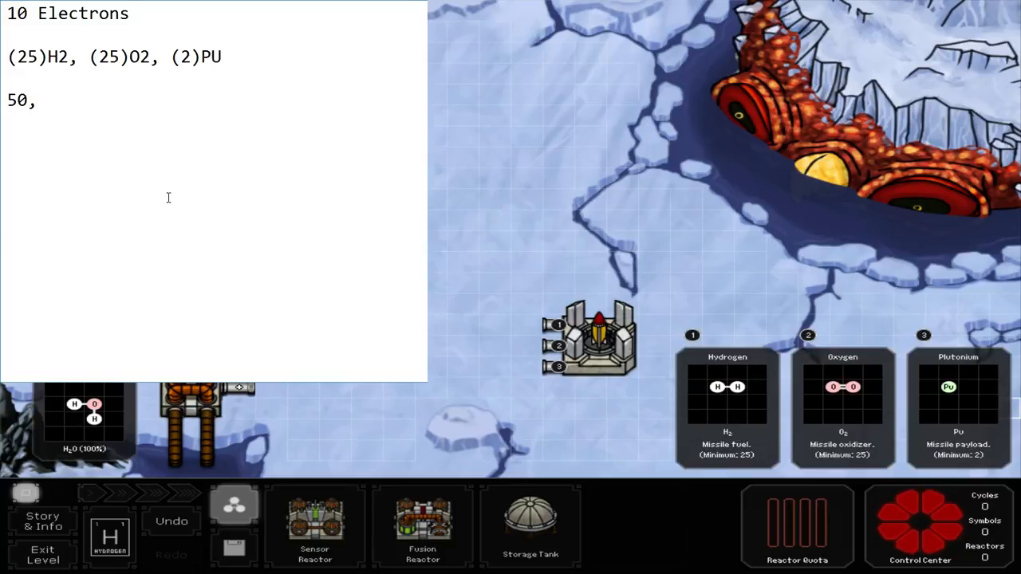
text(25*)
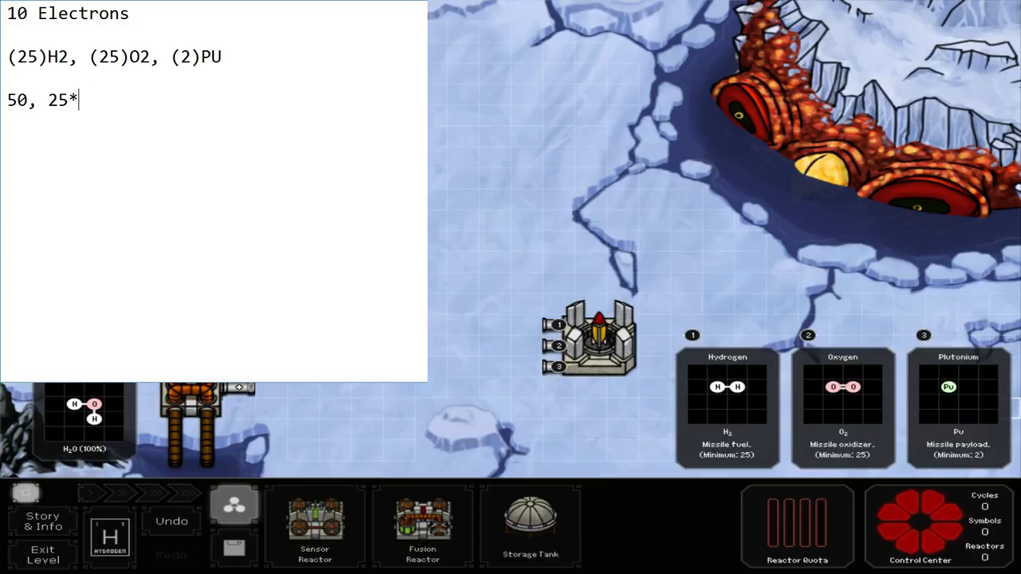
text(8)
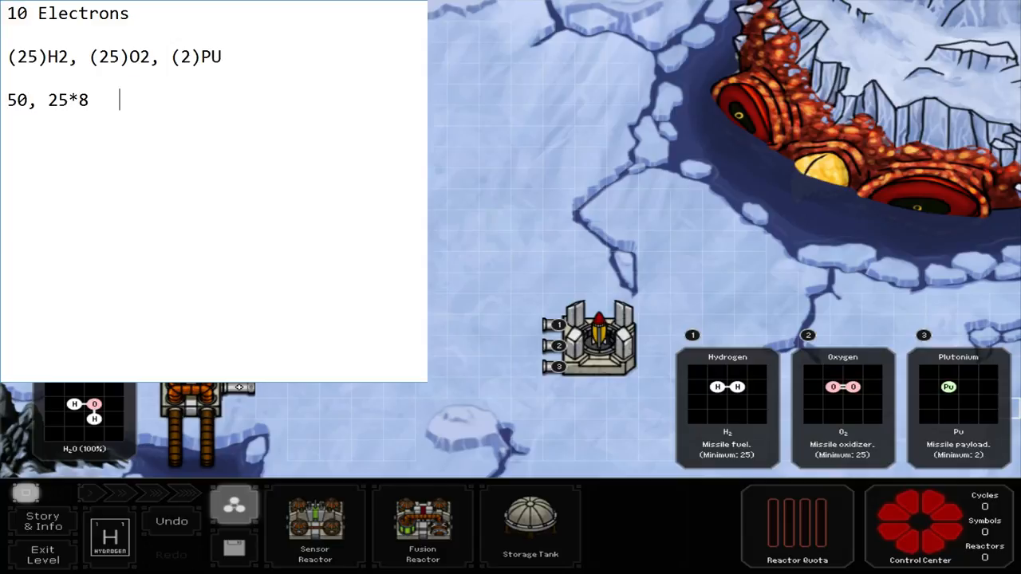
text(0)
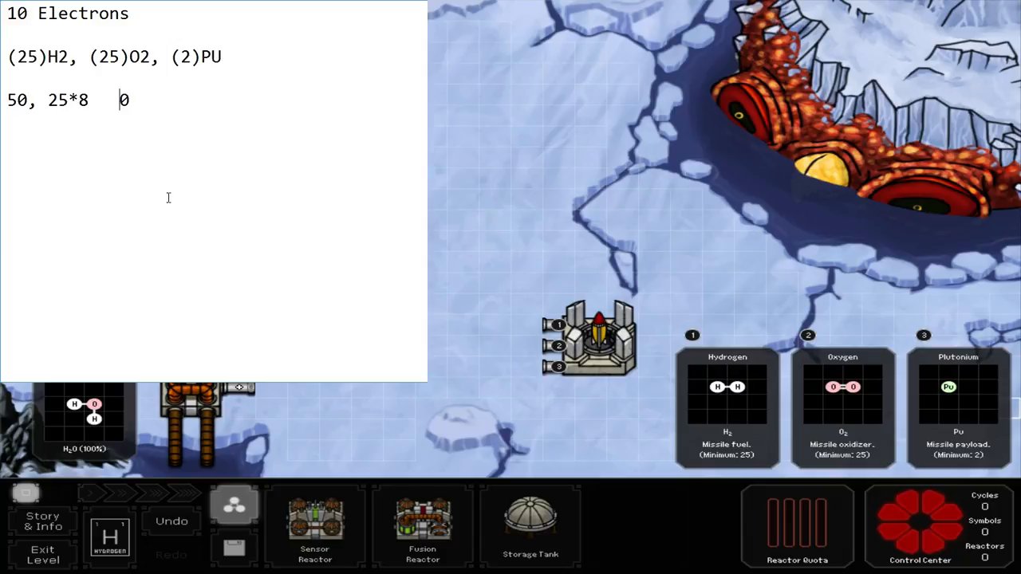
text(200)
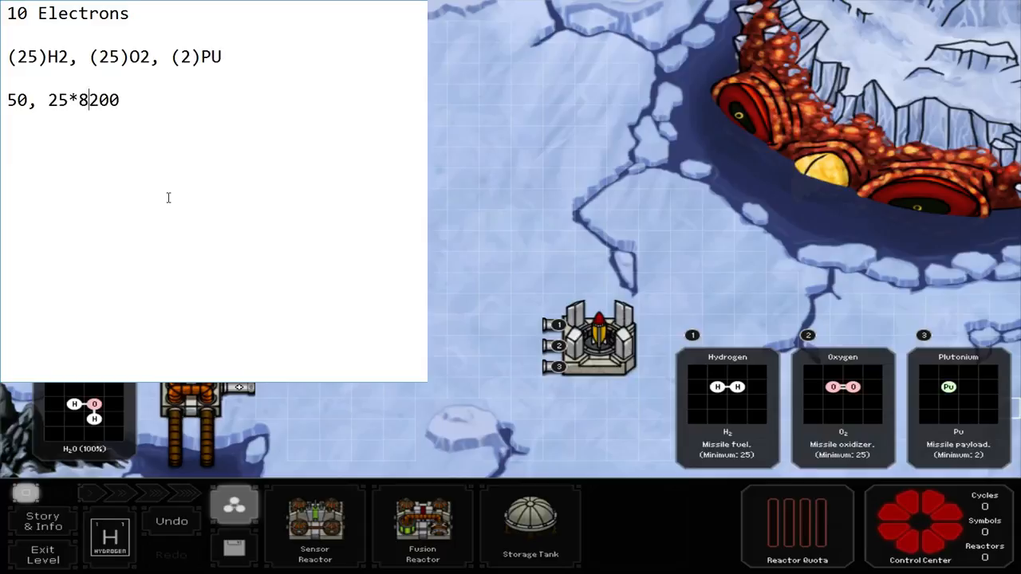
key(BackSpace)
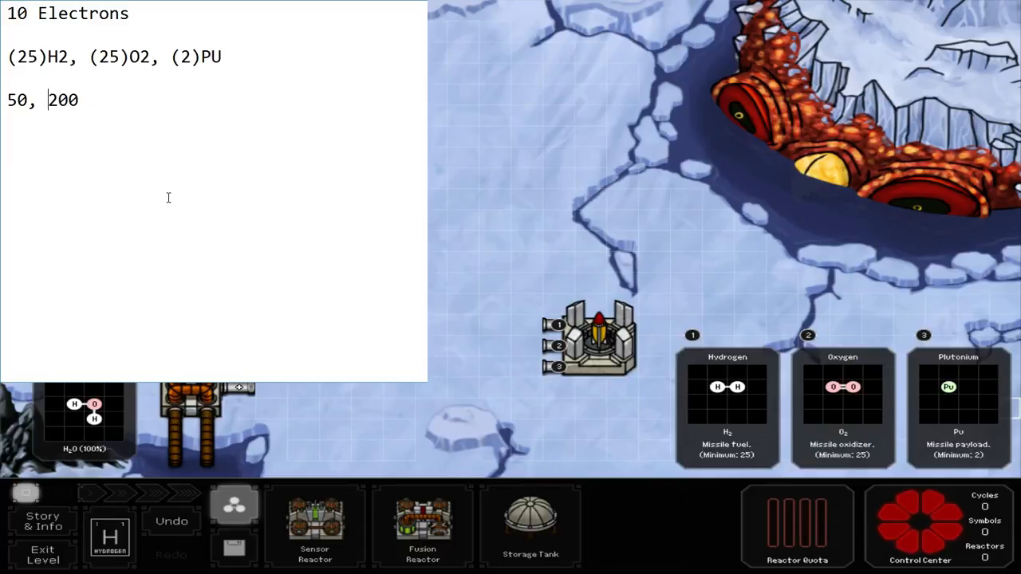
text(,)
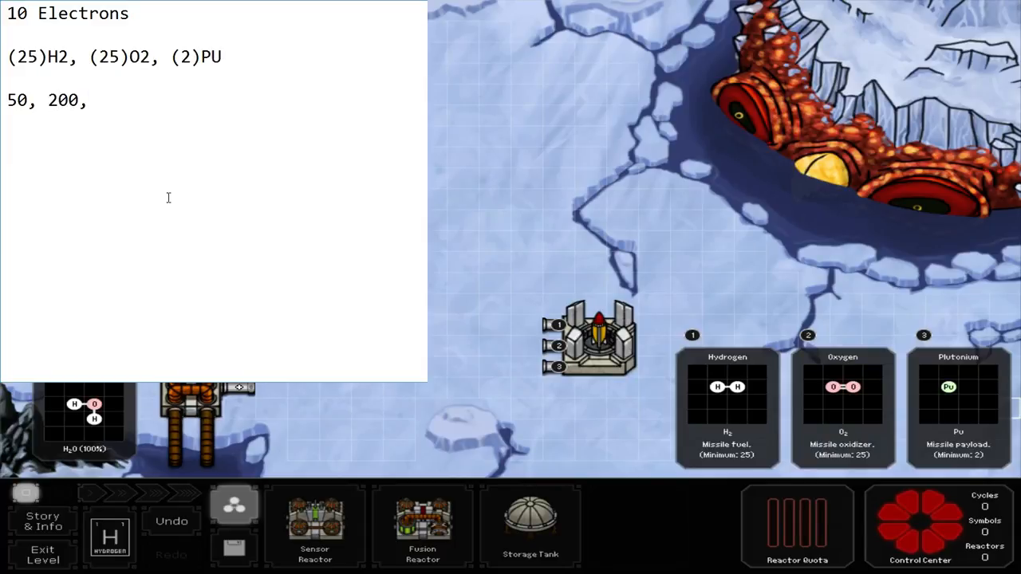
text(69)
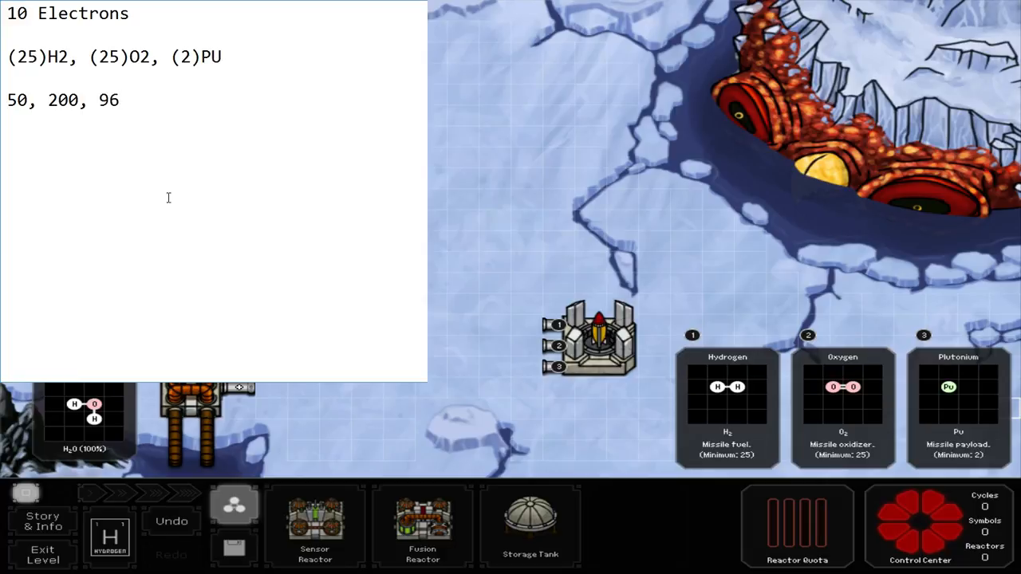
text(*2)
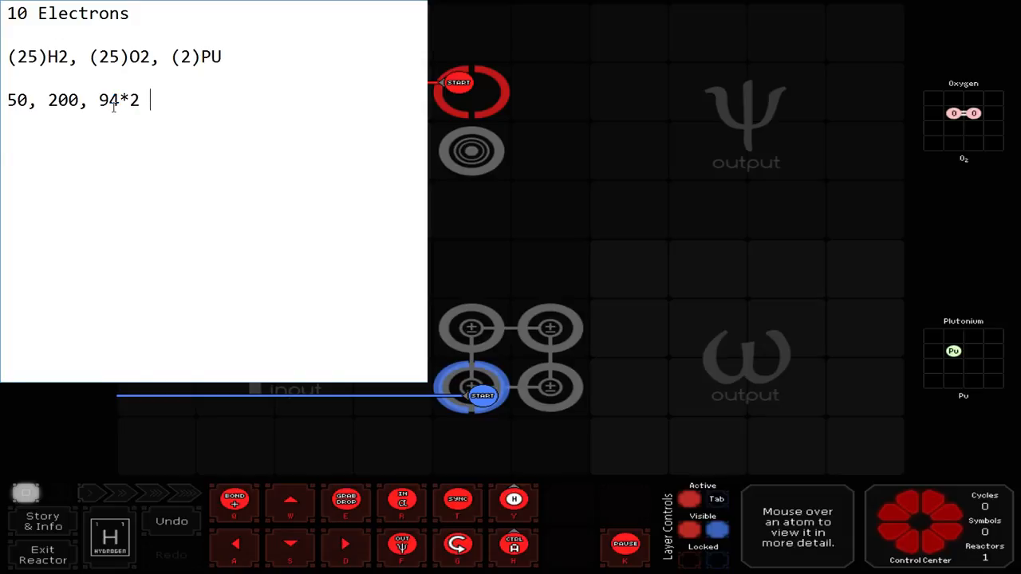
Work out 250+188 = 438 in the notes and start the next line with 44
text(188)
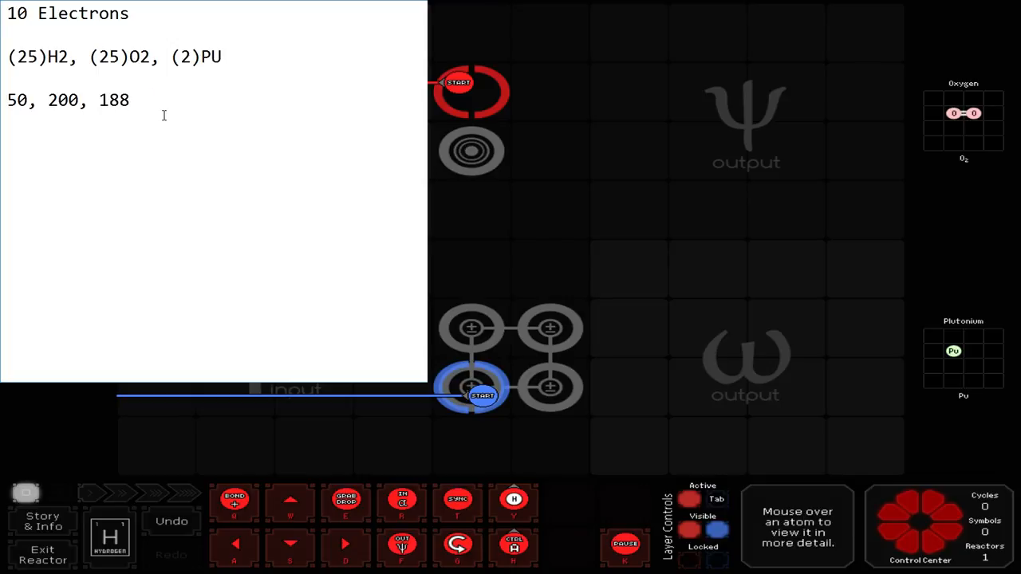
text(+)
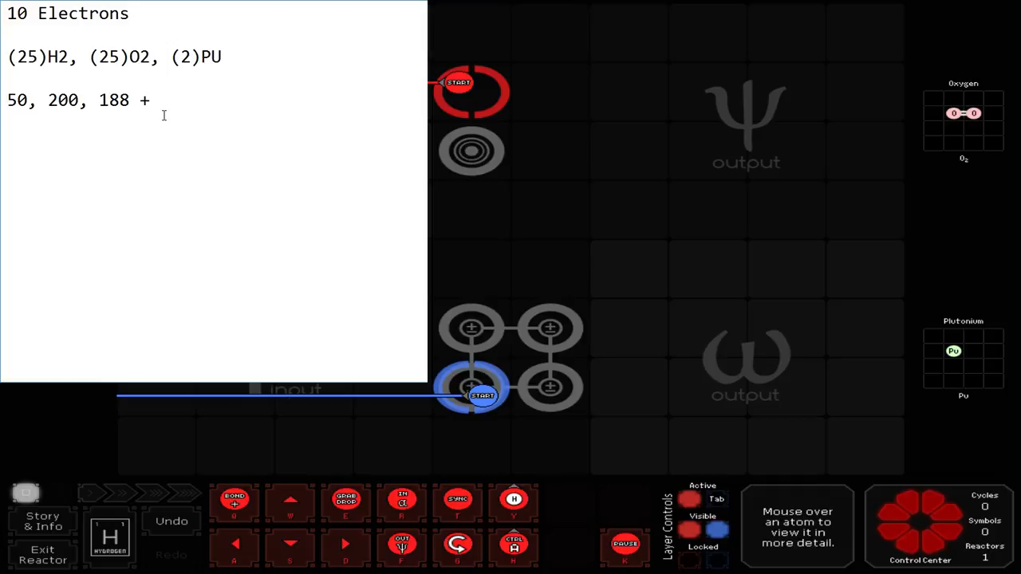
text(=)
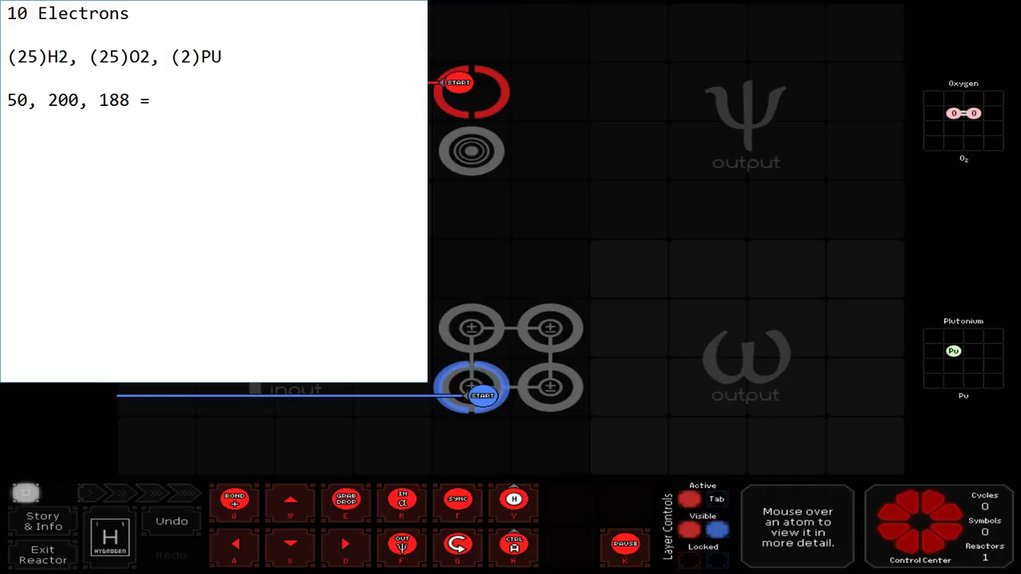
text(250+188)
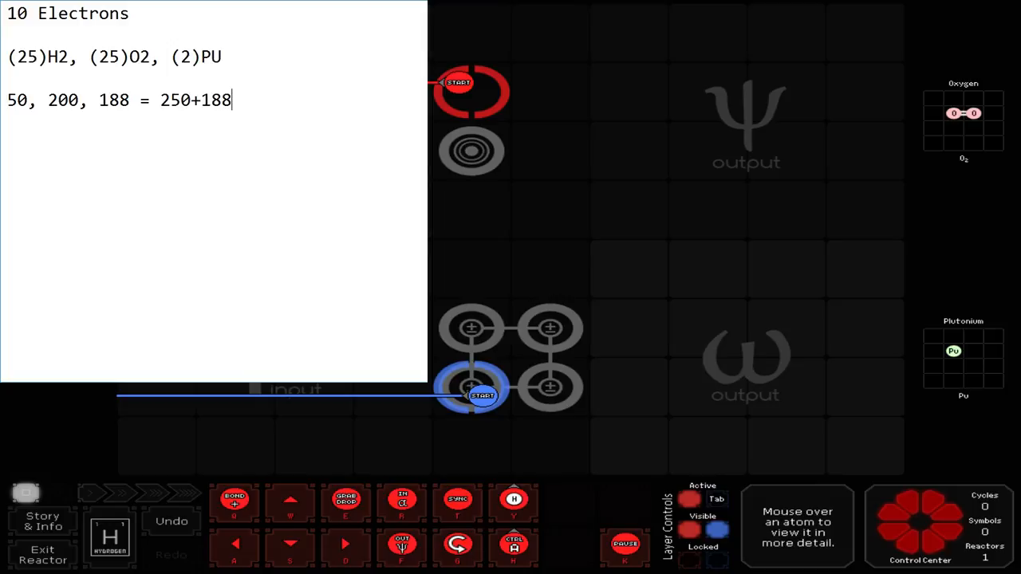
text(=)
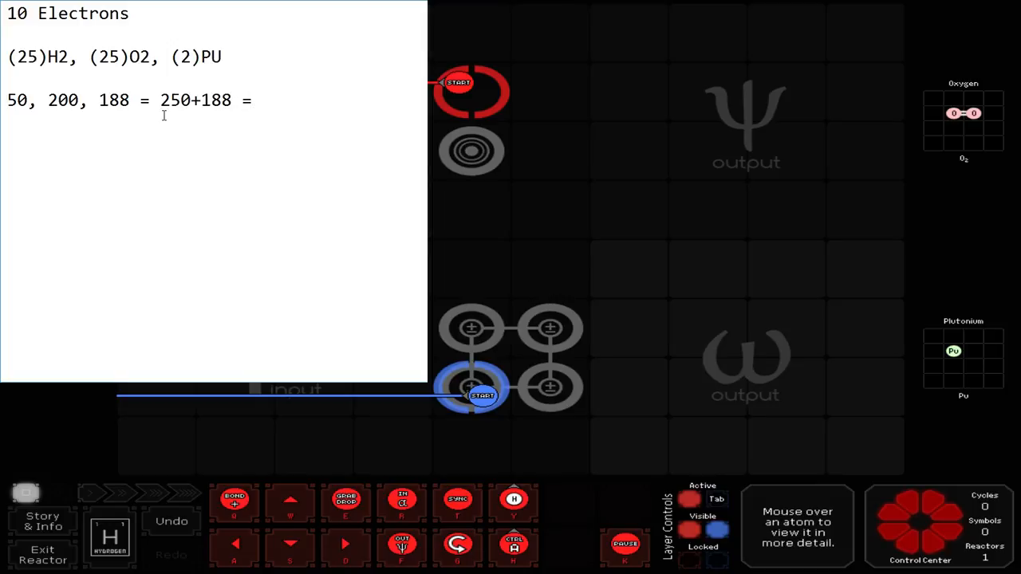
text(4)
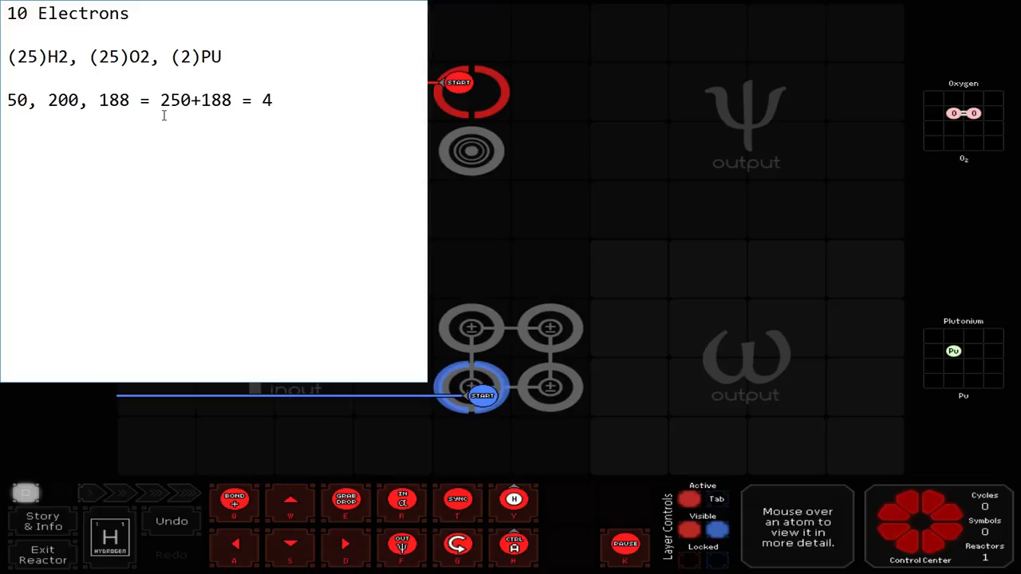
text(3)
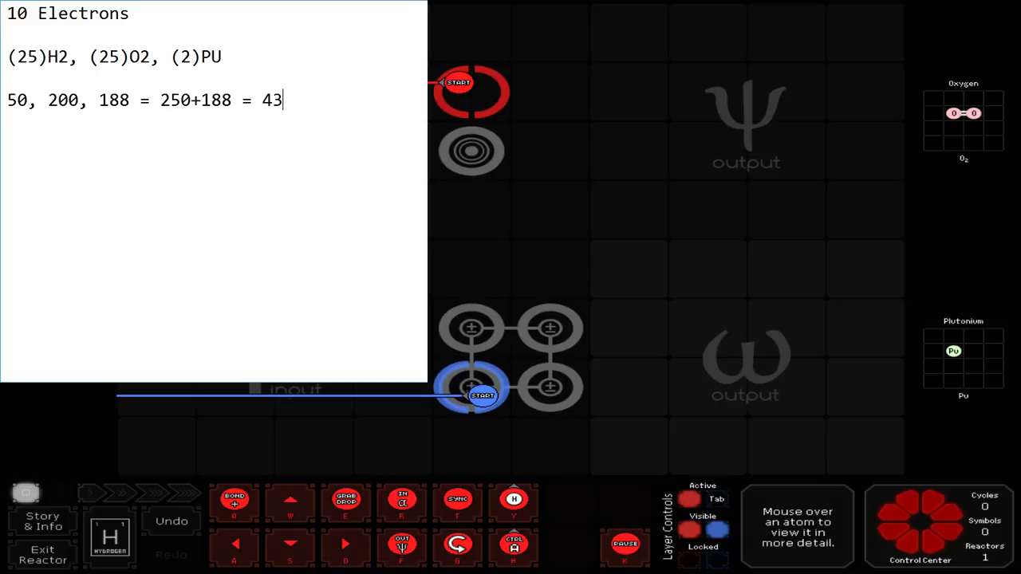
text(8)
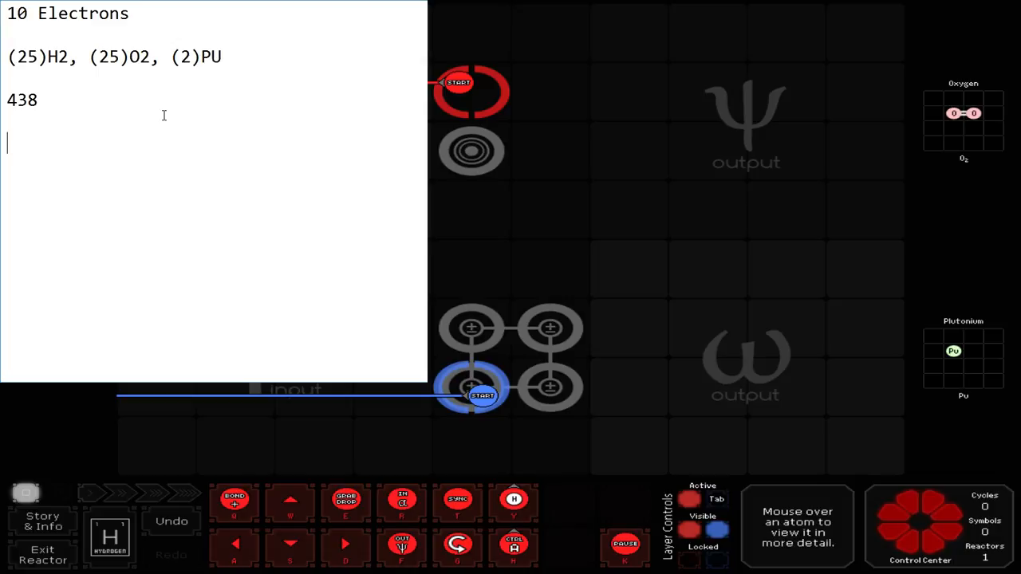
text(44)
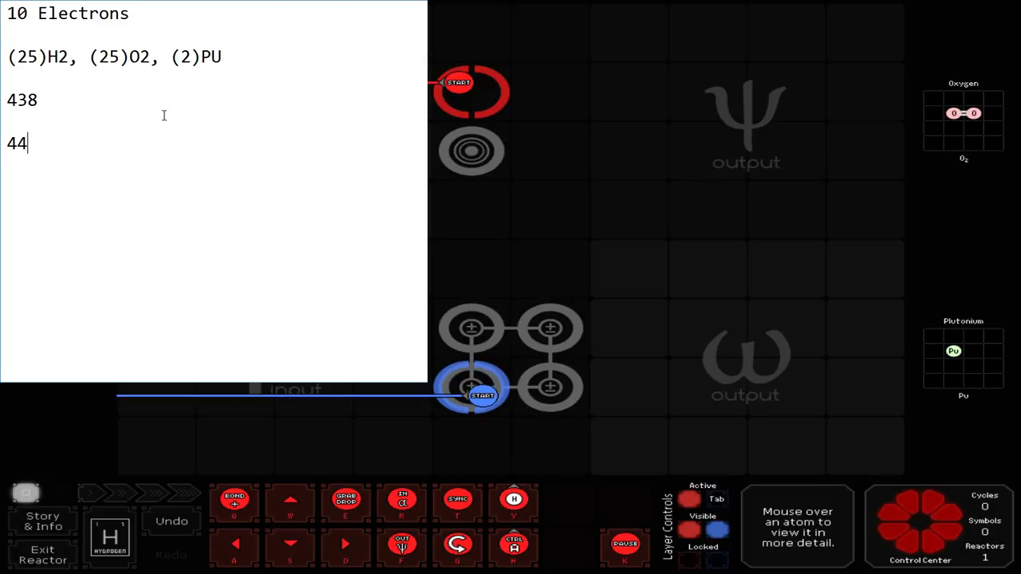
mouse_move(153, 102)
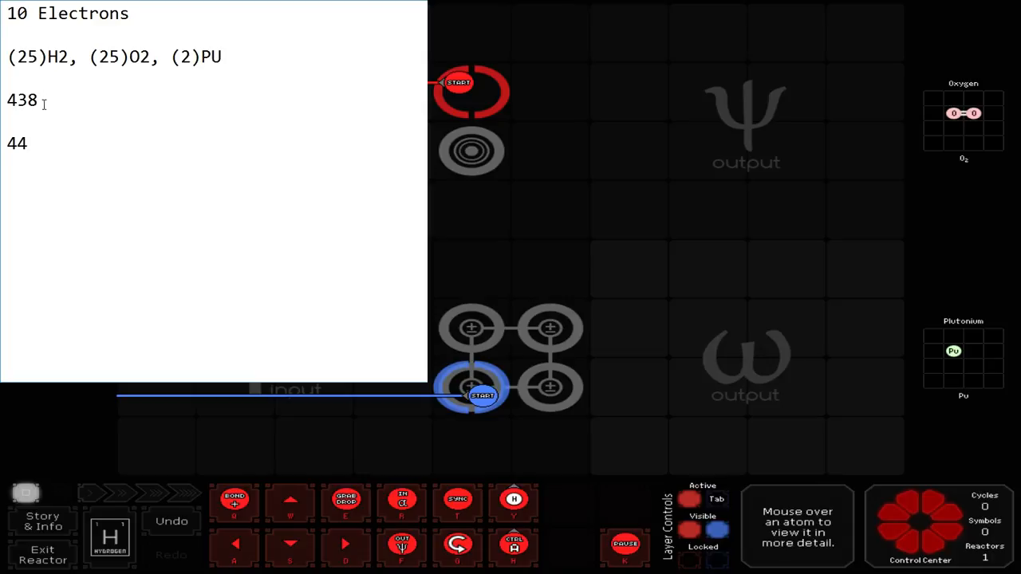
double_click(23, 99)
text(94/8)
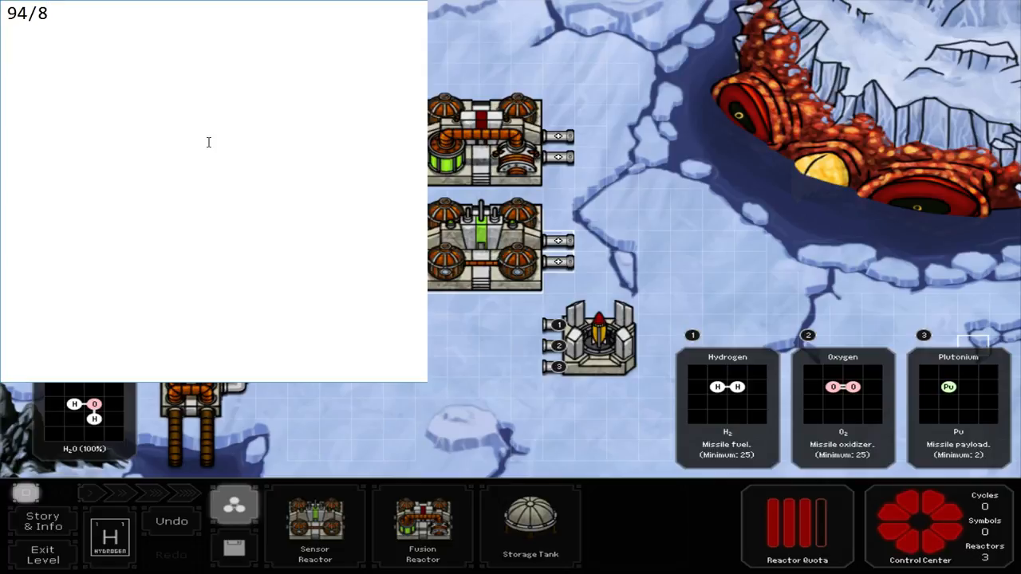
Write the 94/8 = 11 R6 result and the oxygen and hydrogen labels under it
text(= 1)
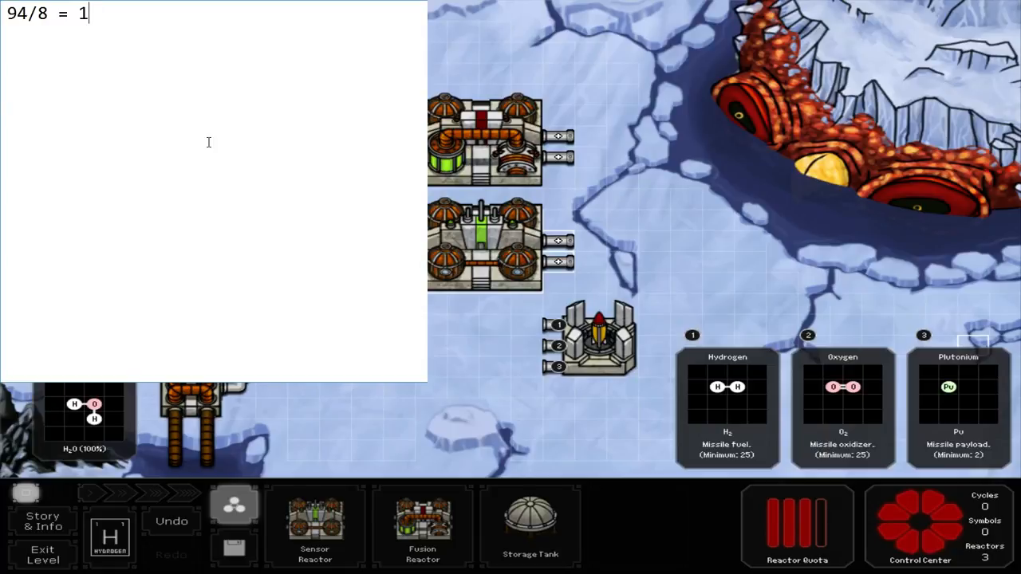
text(0)
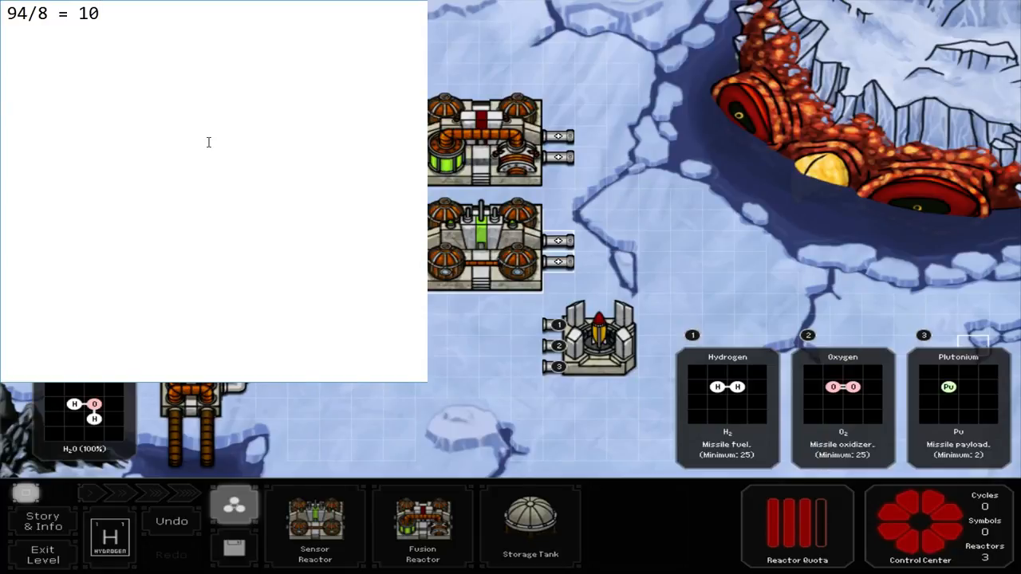
text(14)
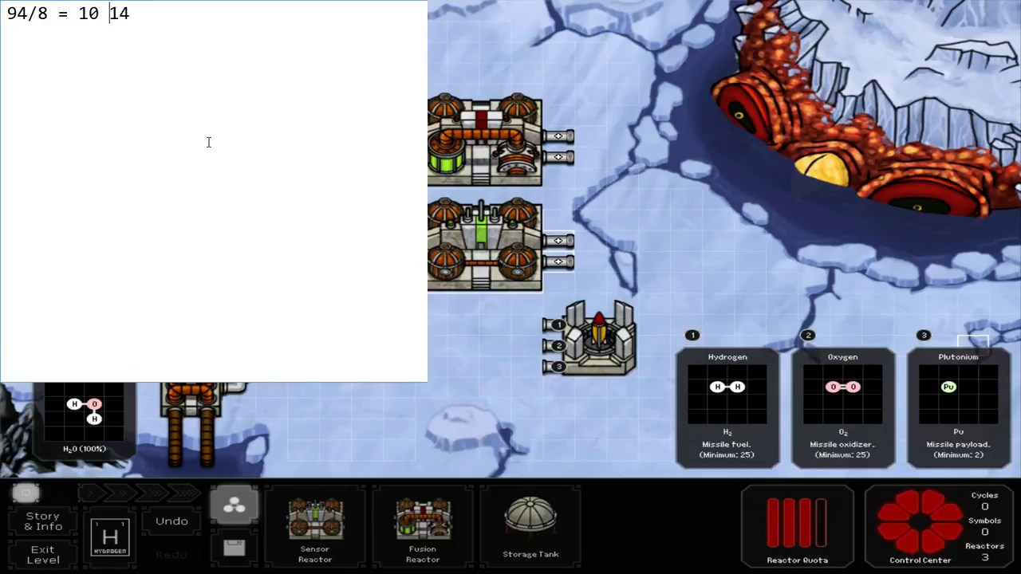
text(R6)
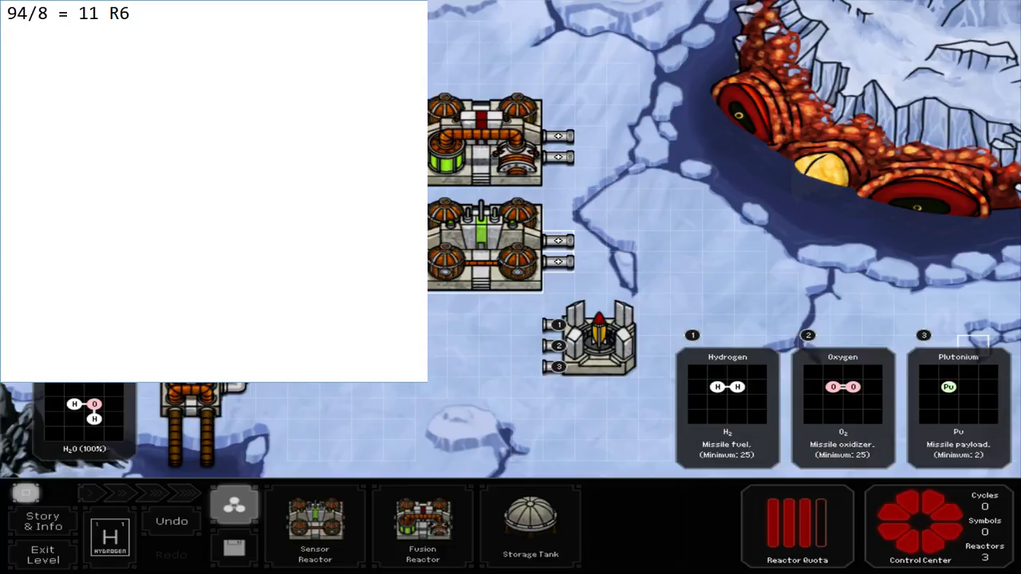
text(11 Oxygen  6)
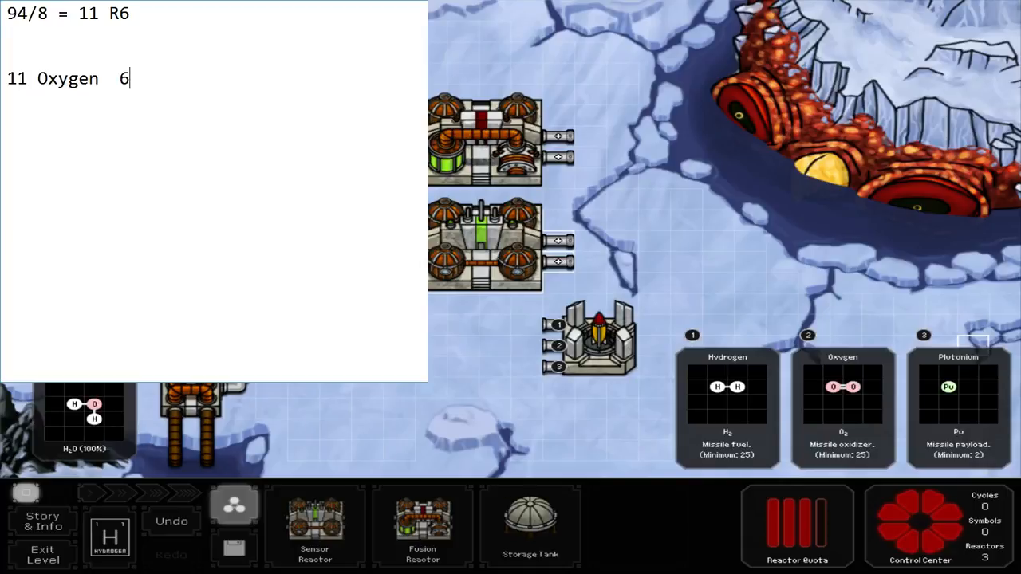
text(hydro)
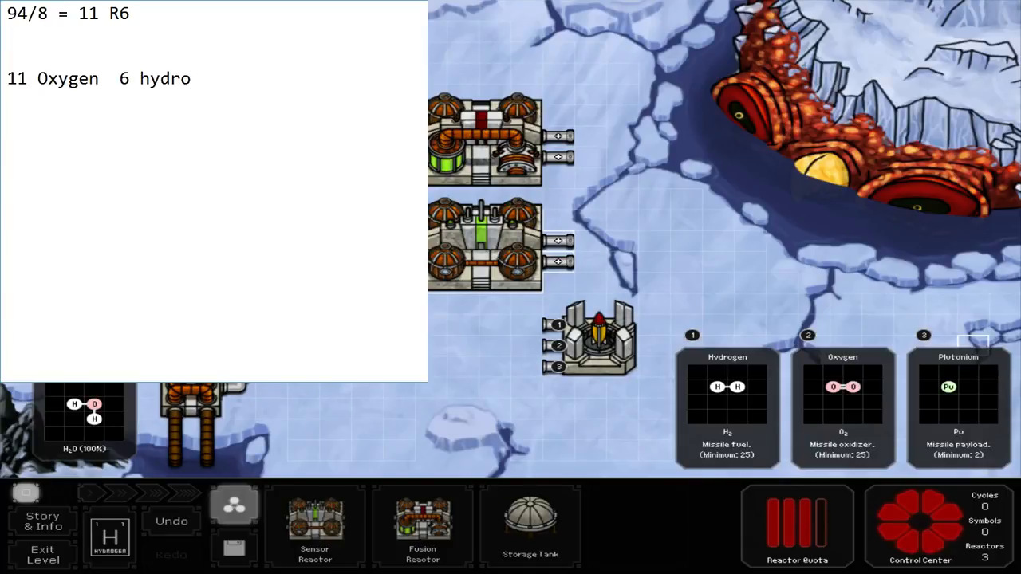
text(gen)
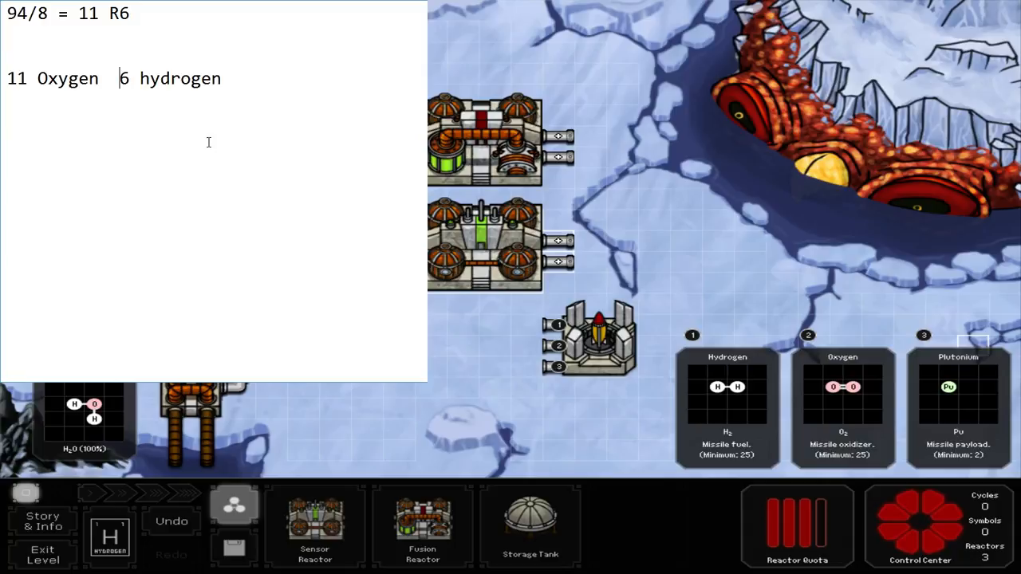
Correct the hydrogen count to 14 and start a new line reading 1 2
key(BackSpace)
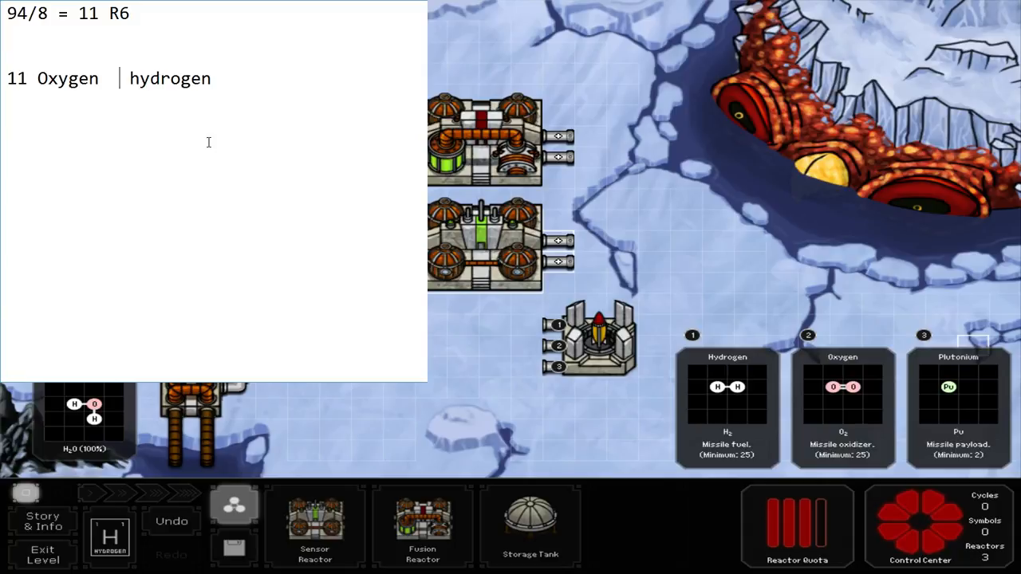
text(14)
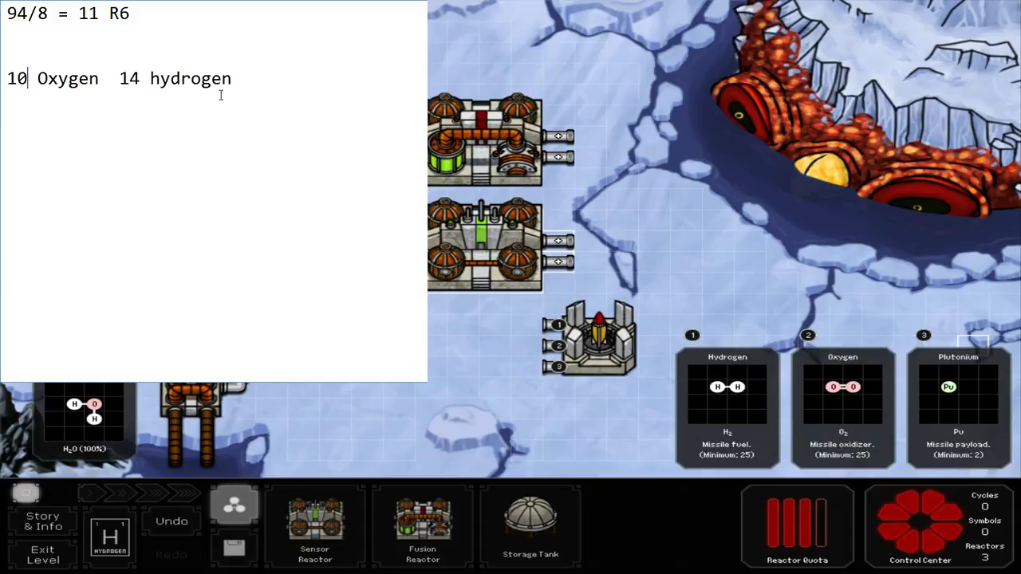
key(enter)
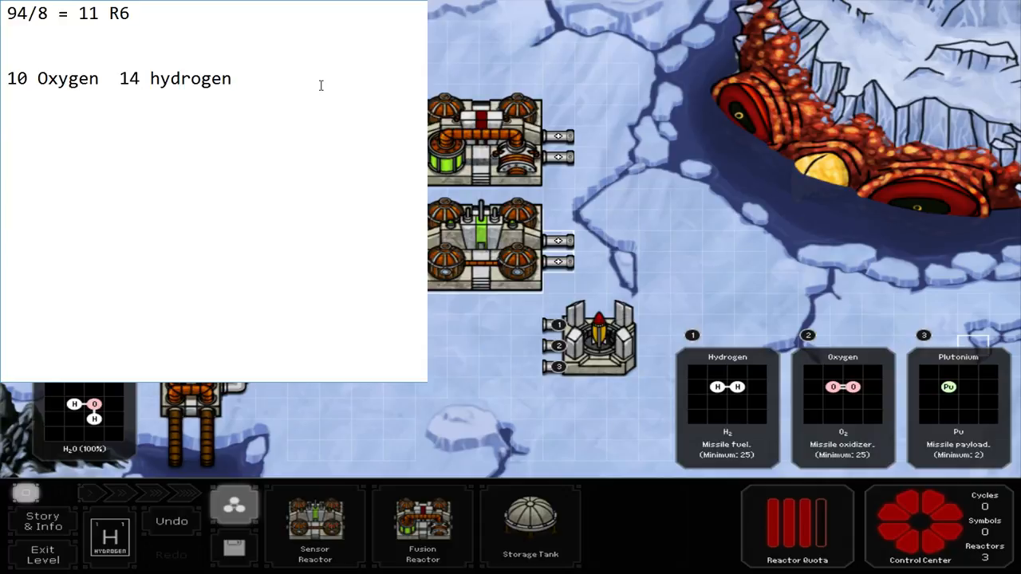
text(1   2)
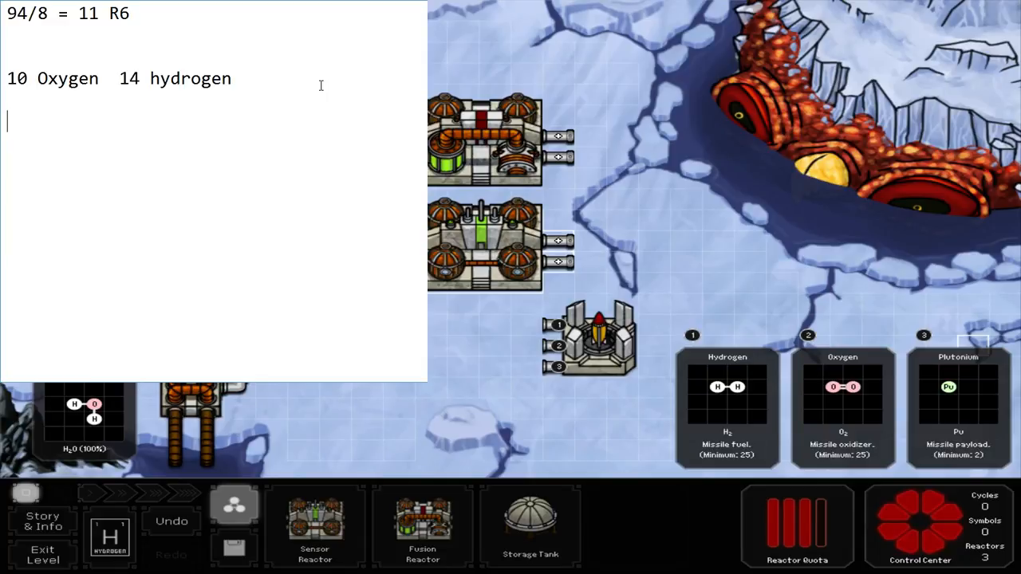
Add a tally line reading 7 15 beneath the oxygen and hydrogen counts
text(7 15)
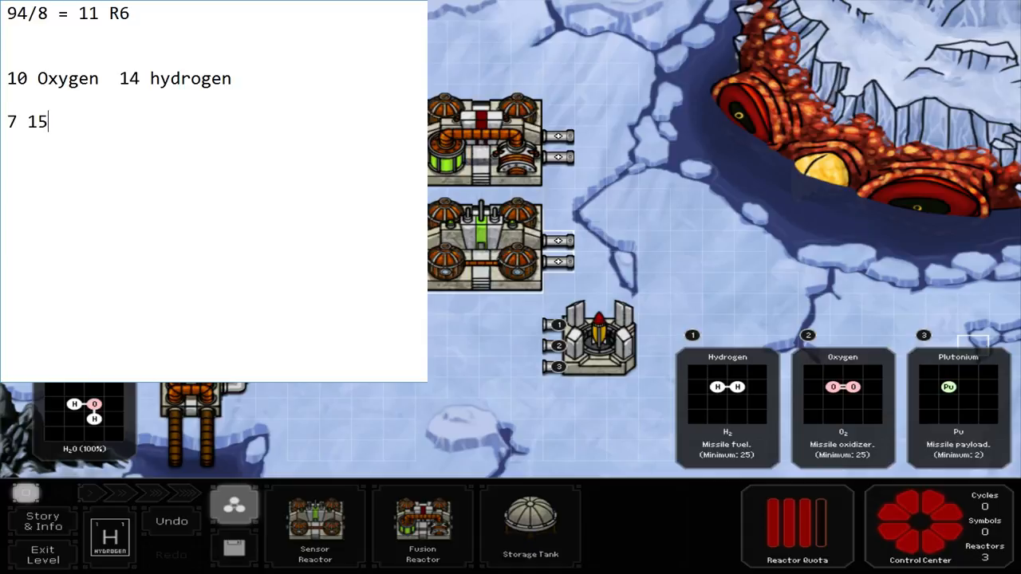
key(Backspace)
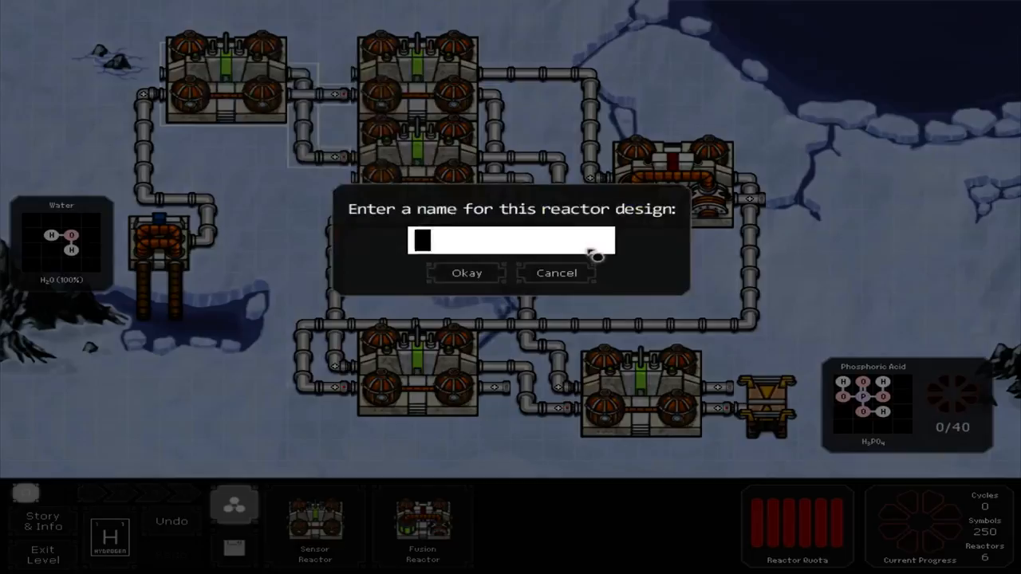
Name the saved reactor design 'Water D' and confirm it
text(Water D)
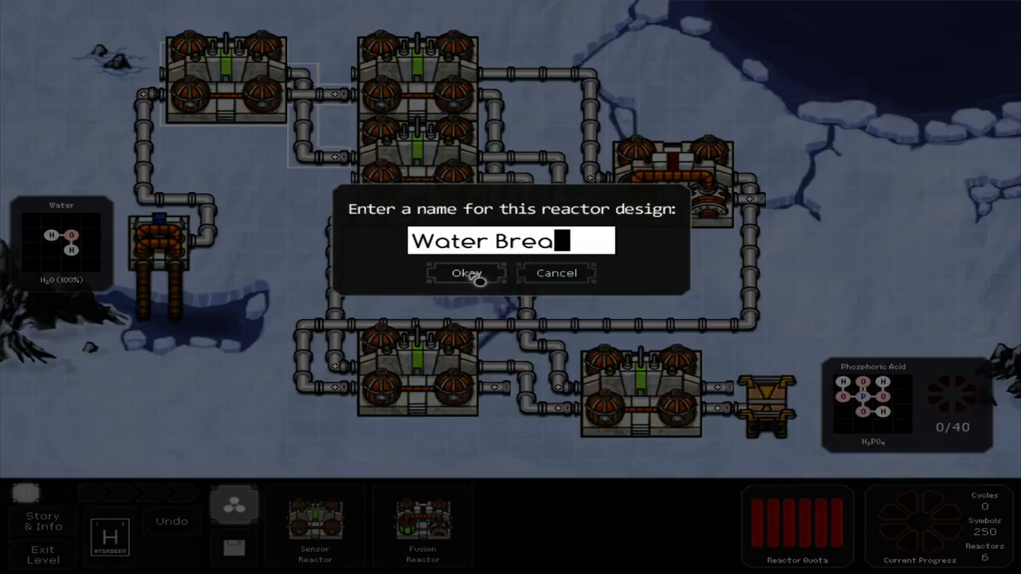
click(466, 273)
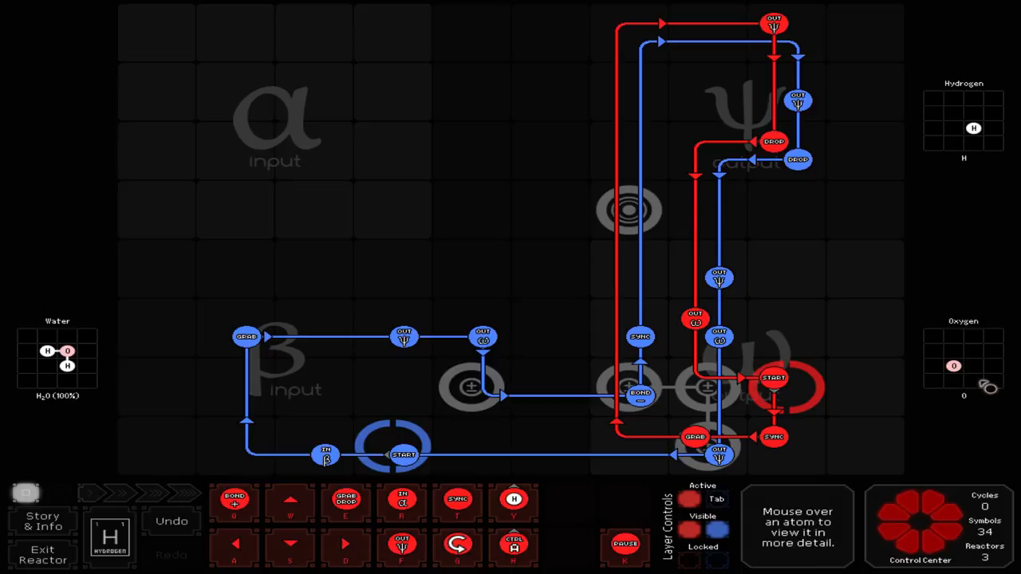
mouse_move(970, 241)
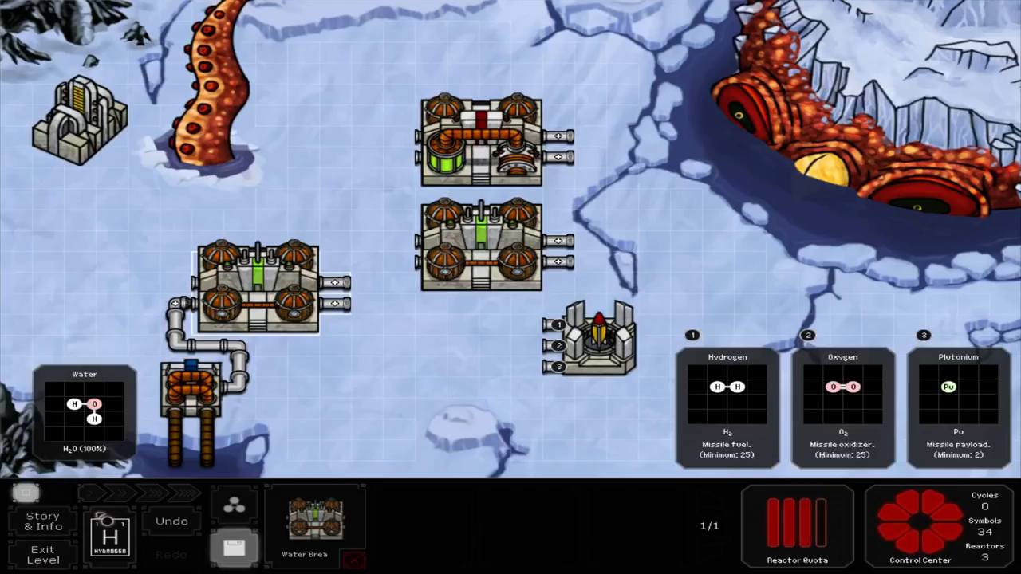
Arrange the sensor reactors and drag a new reactor from the Reactors palette into the factory
click(303, 429)
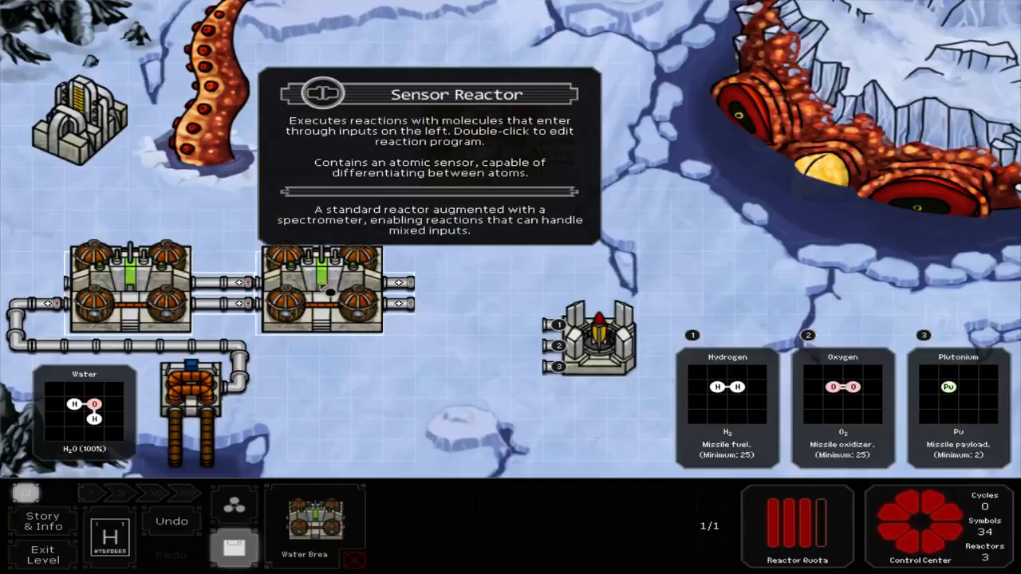
double_click(319, 287)
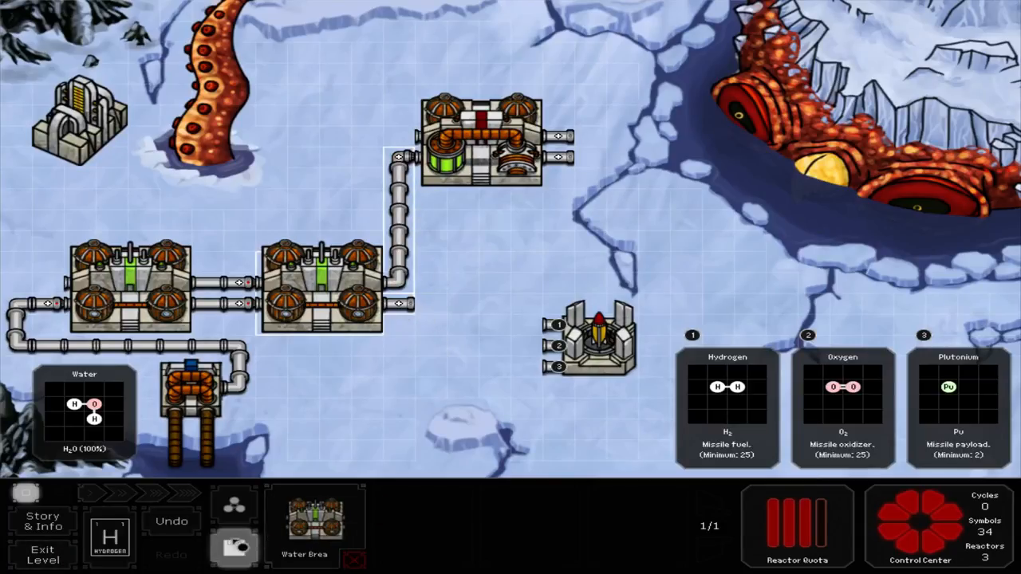
click(233, 504)
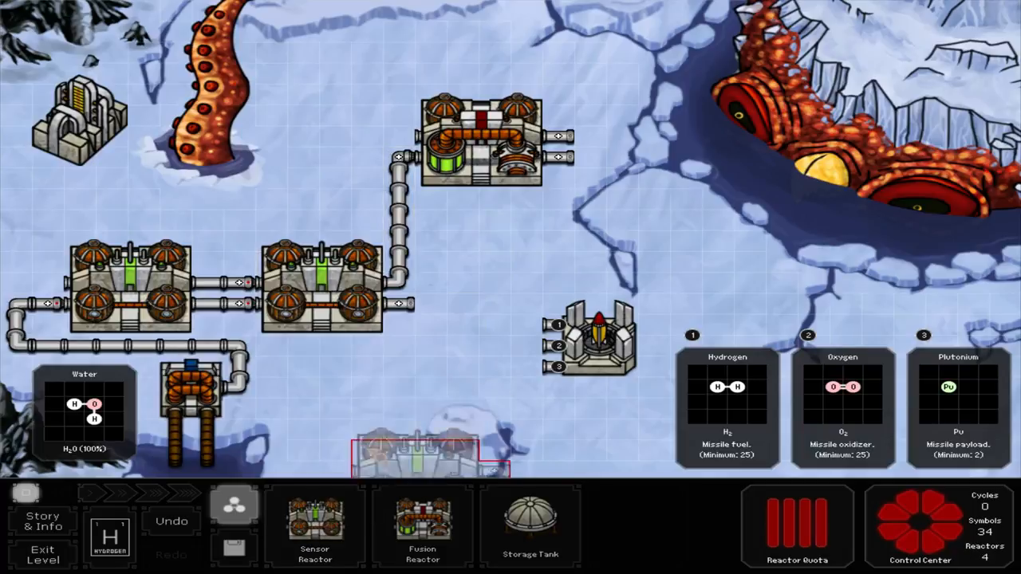
drag(431, 455, 450, 348)
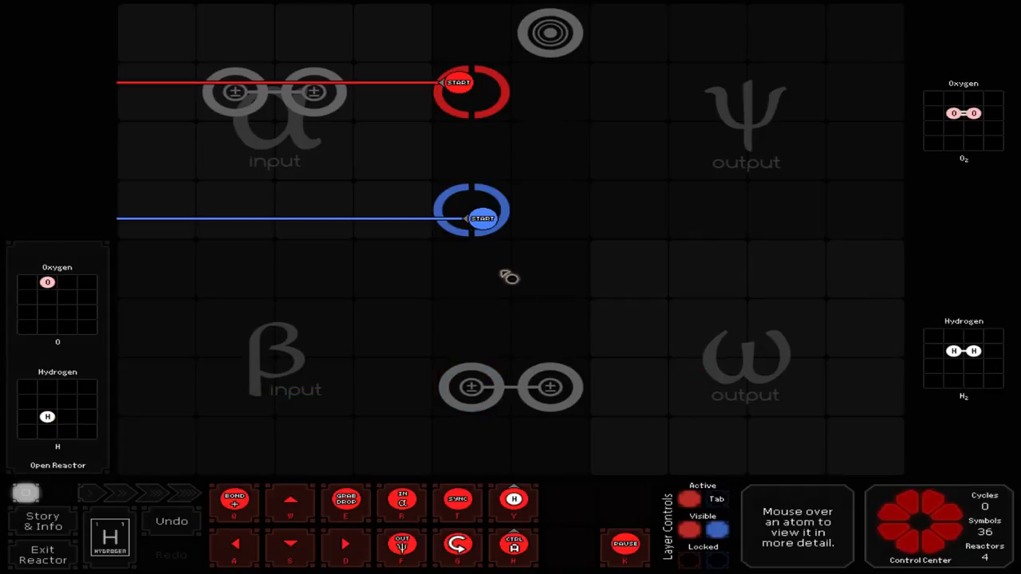
Move the bonding pads to the middle column and route the blue path to the sensor
drag(470, 217, 558, 335)
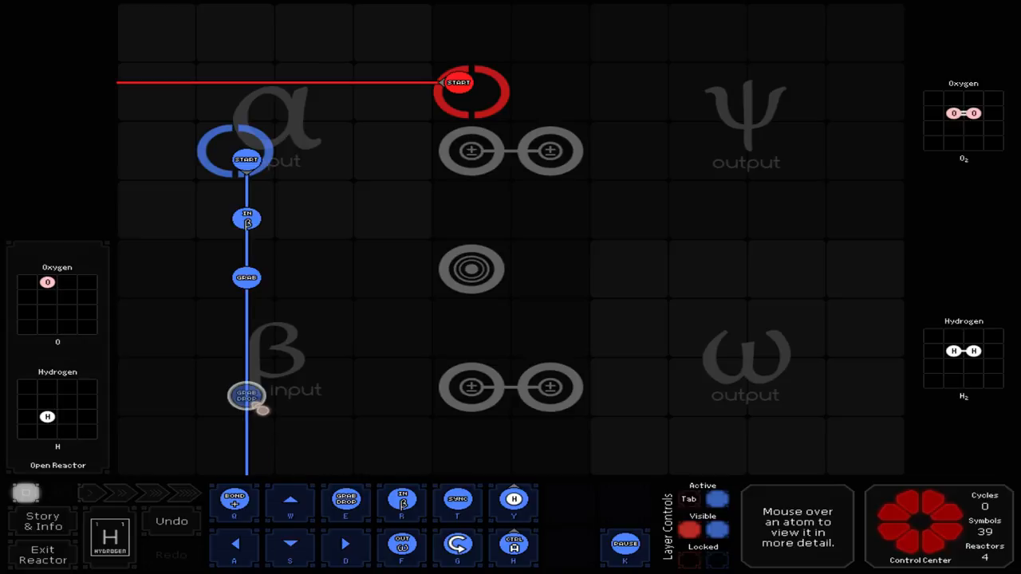
click(345, 545)
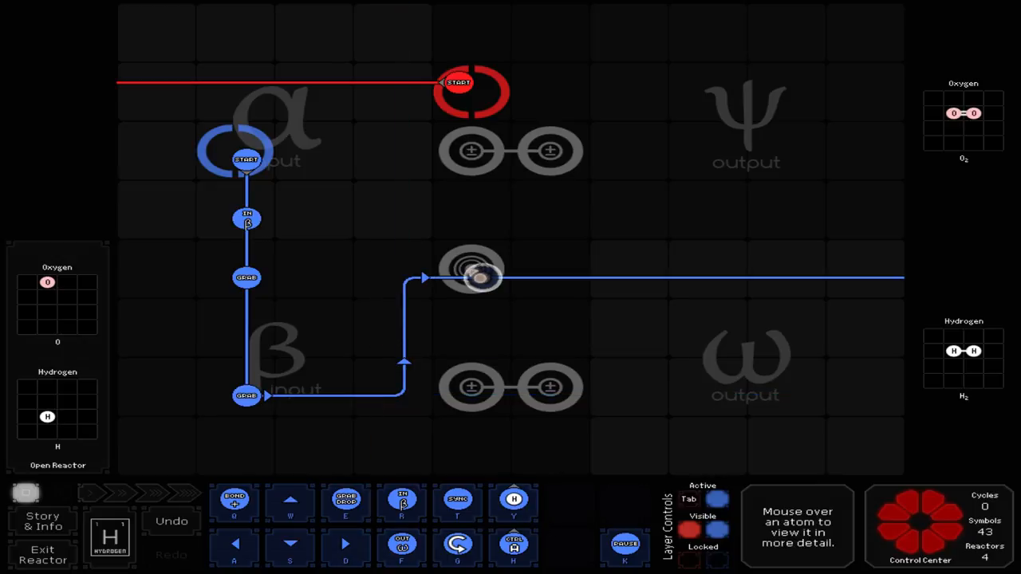
Set the sensor branch's element and extend the blue path toward the output zones
click(475, 275)
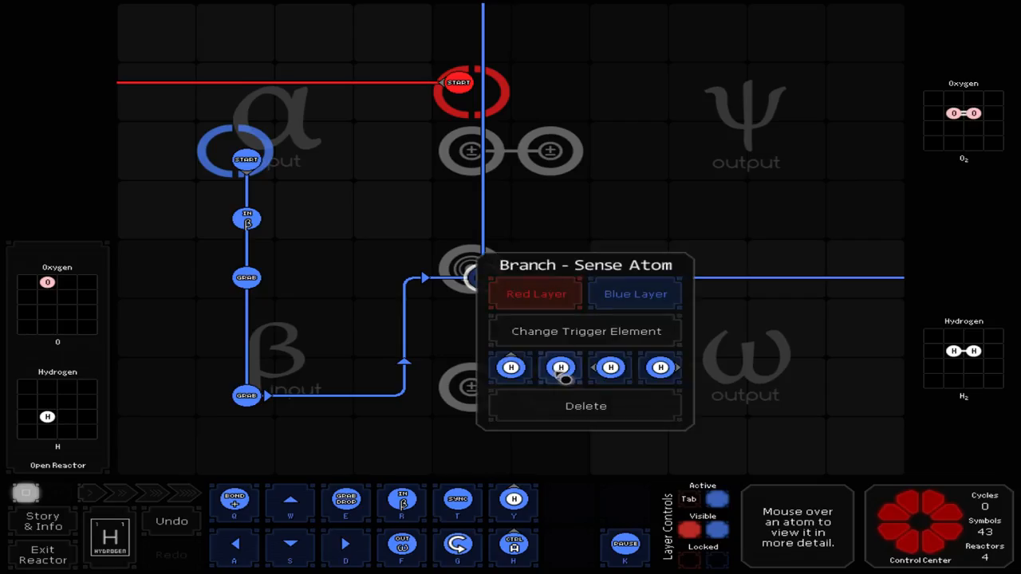
click(562, 367)
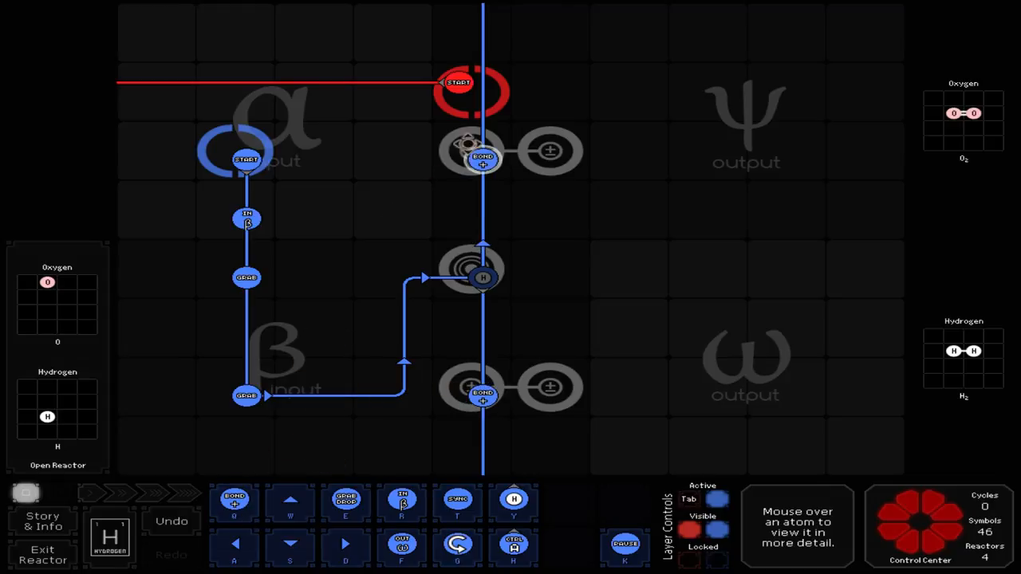
mouse_move(233, 501)
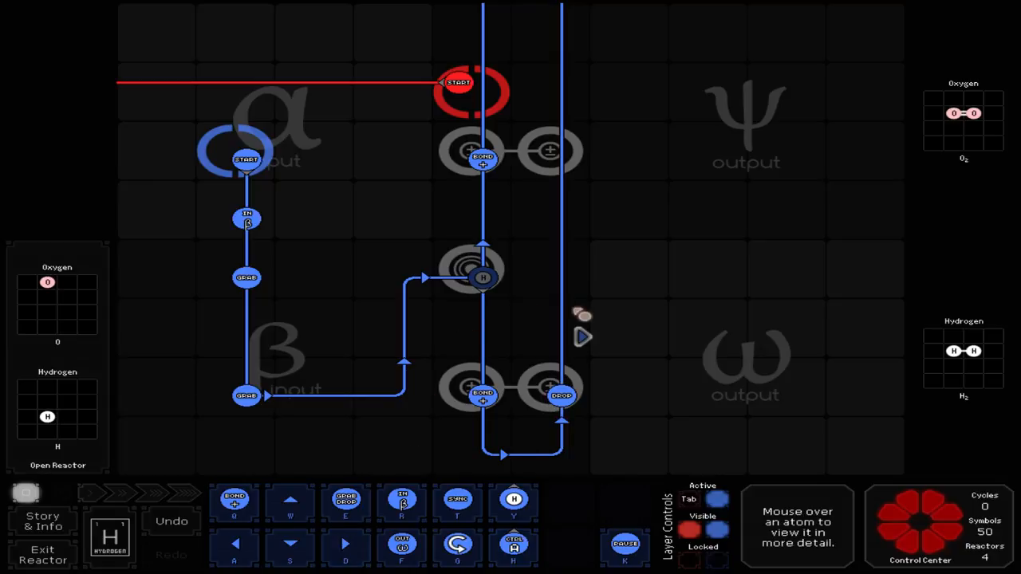
mouse_move(583, 279)
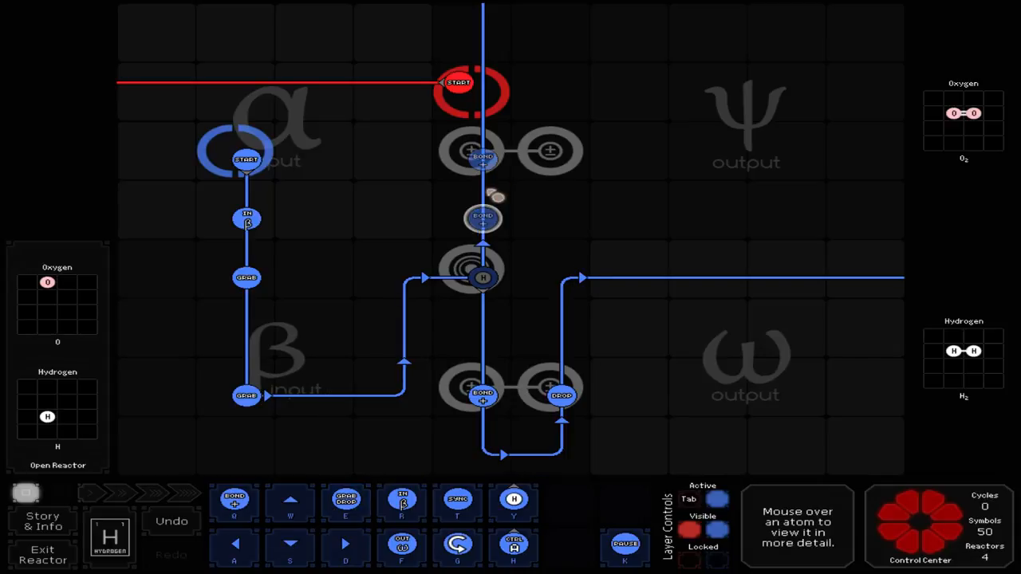
drag(482, 217, 642, 158)
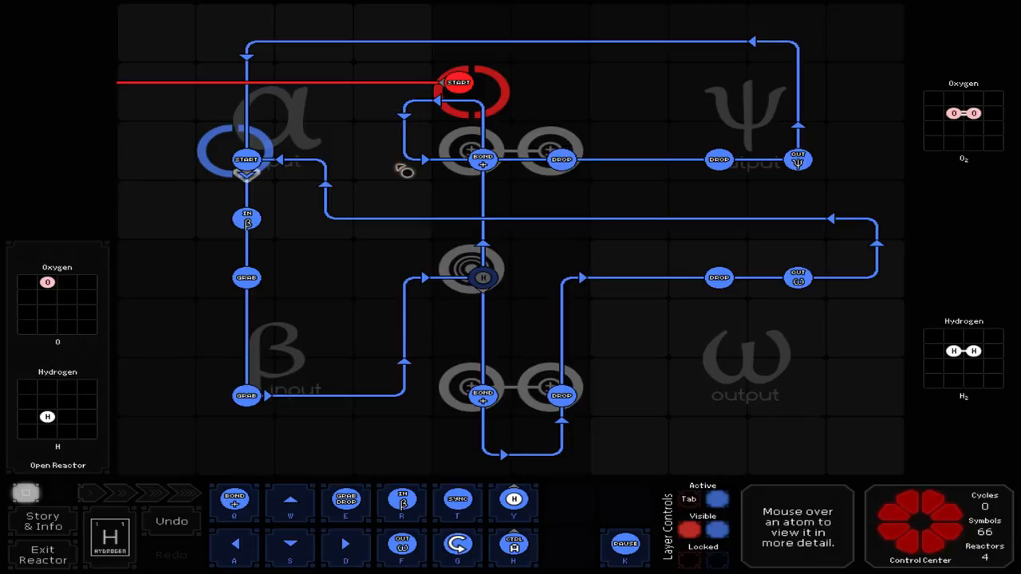
mouse_move(431, 160)
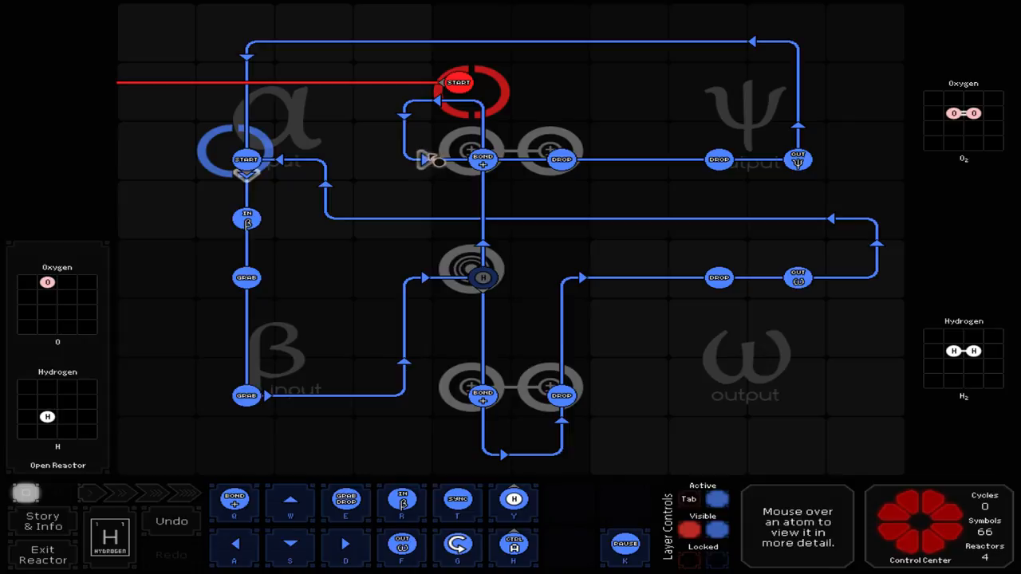
mouse_move(463, 153)
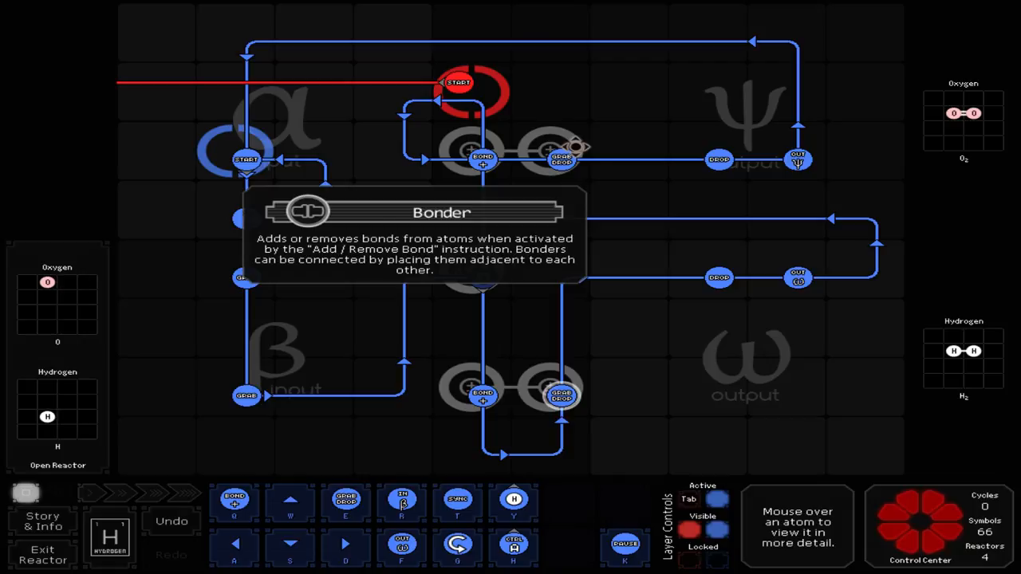
mouse_move(574, 243)
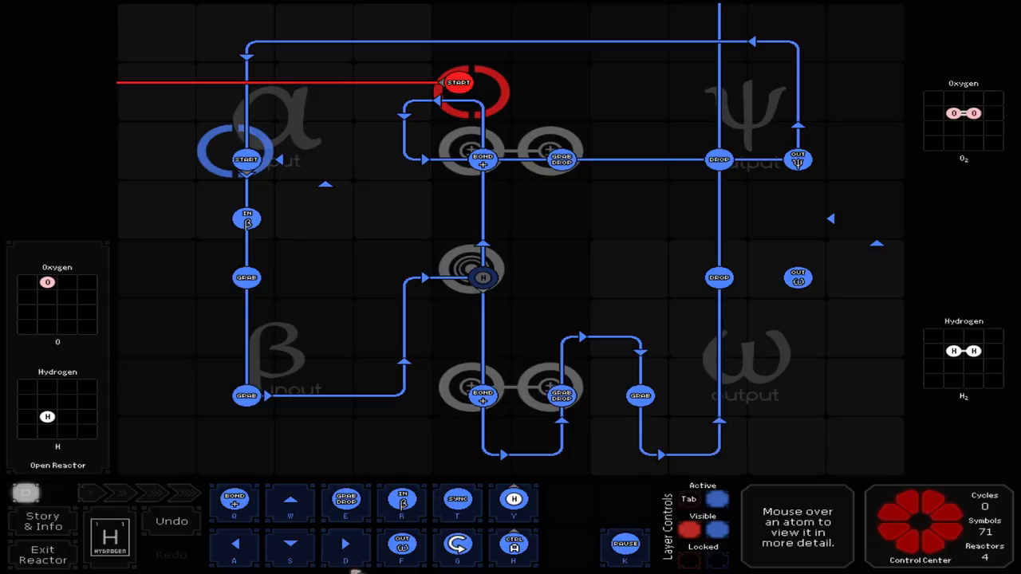
Adjust an instruction on the right vertical leg of the blue path
click(798, 277)
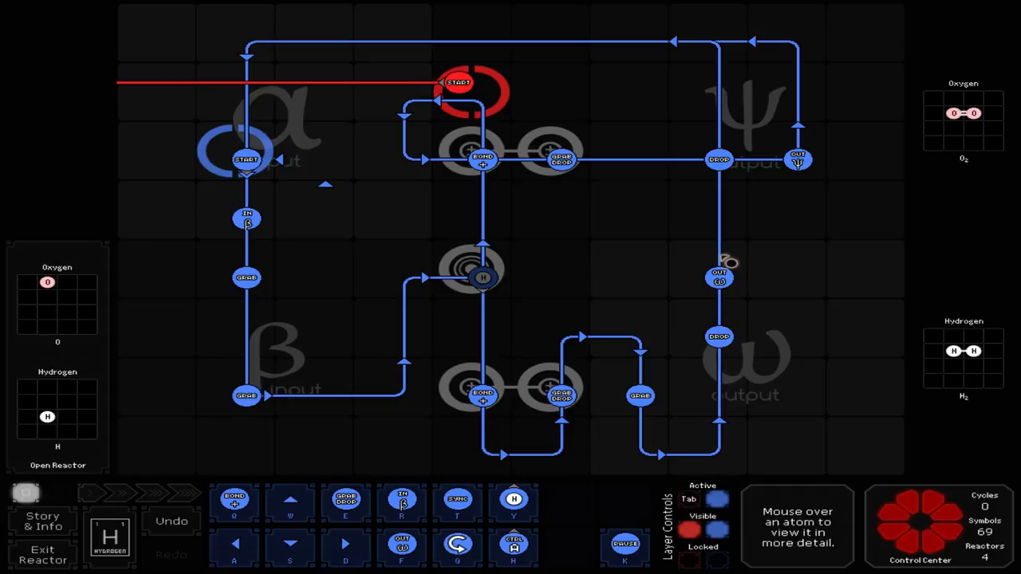
mouse_move(231, 233)
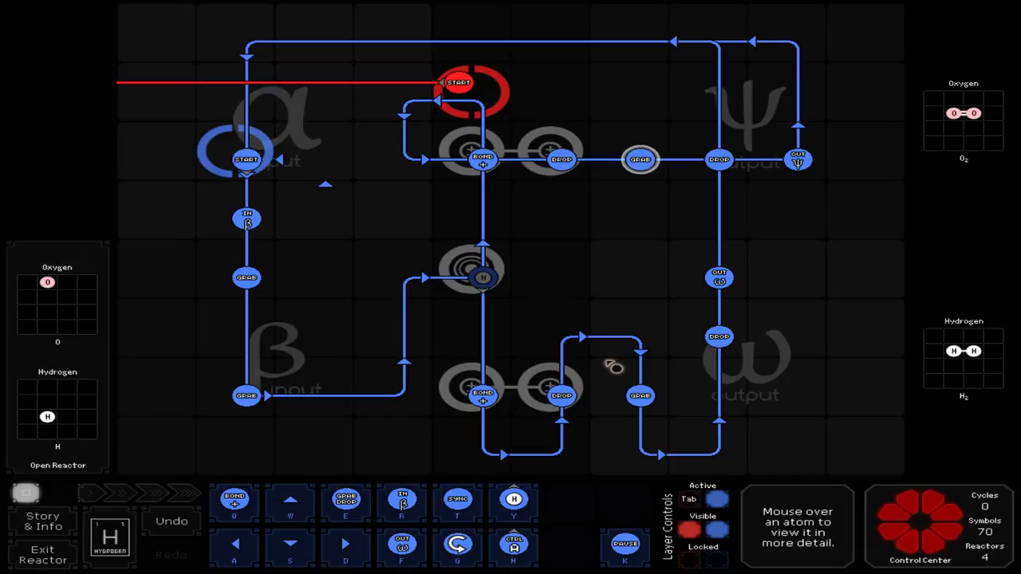
mouse_move(231, 322)
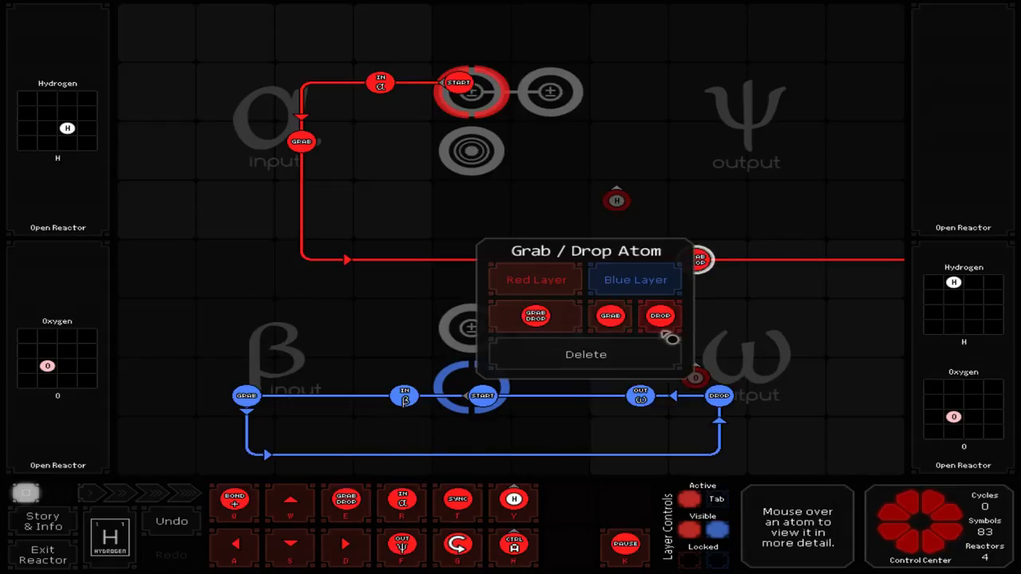
Set the red waldo's instruction to its grab variant in the popup
click(660, 316)
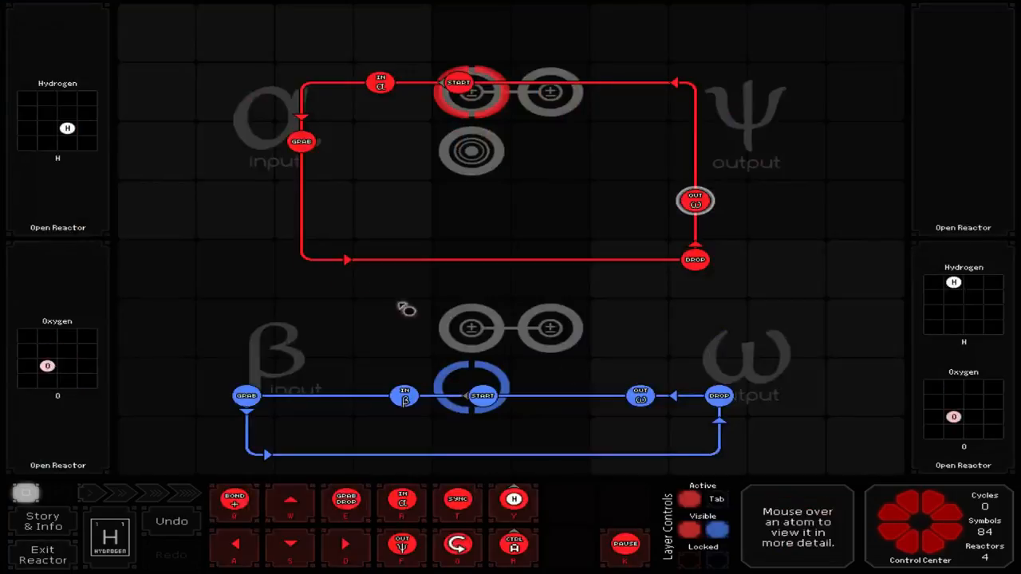
Watch the Sensor Reactor run past 230 cycles, then exit toward assignment selection
click(42, 555)
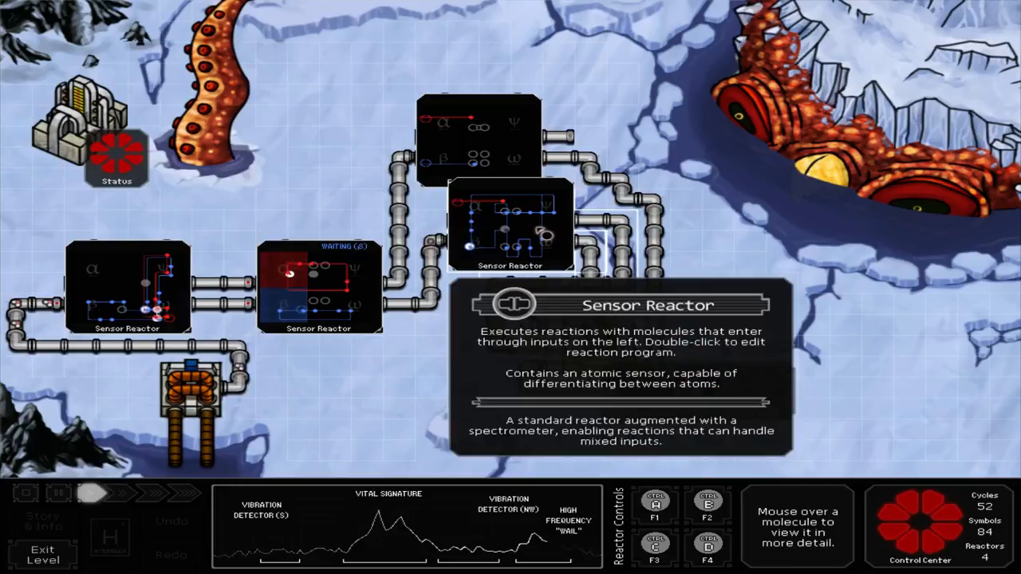
double_click(511, 224)
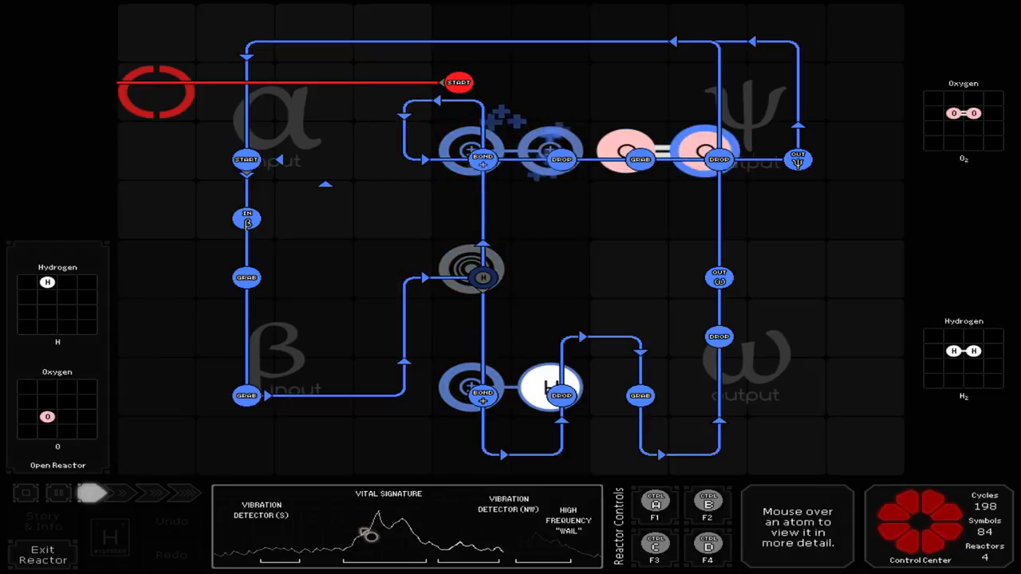
click(41, 555)
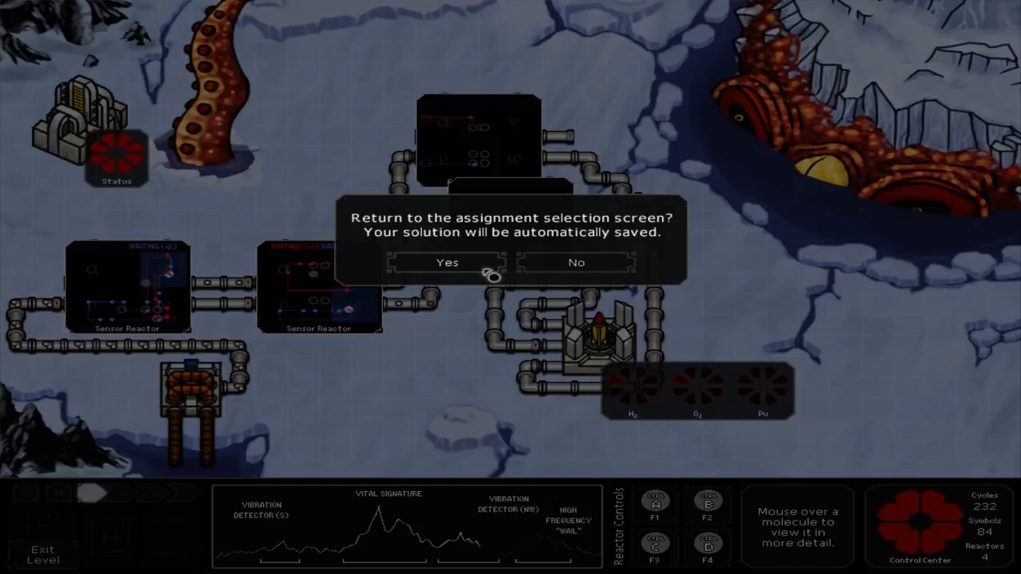
click(576, 262)
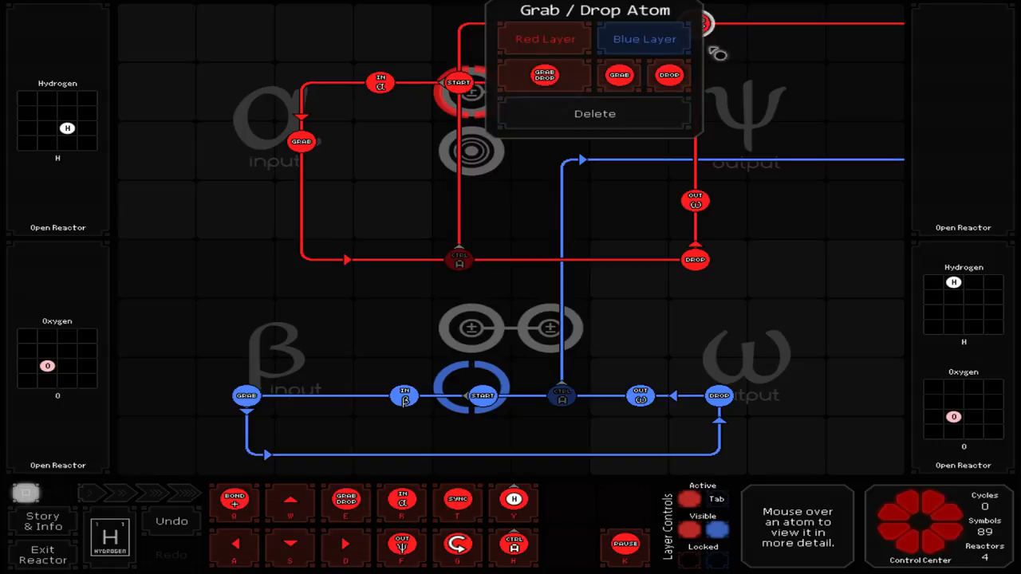
Add a Grab/Drop command on the red route toward the top-right output
click(669, 75)
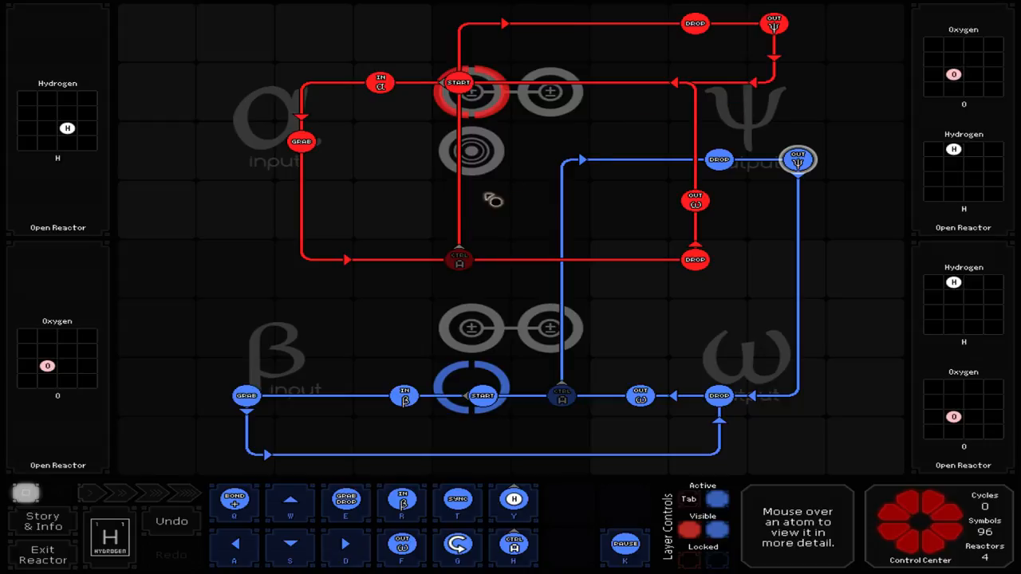
mouse_move(779, 112)
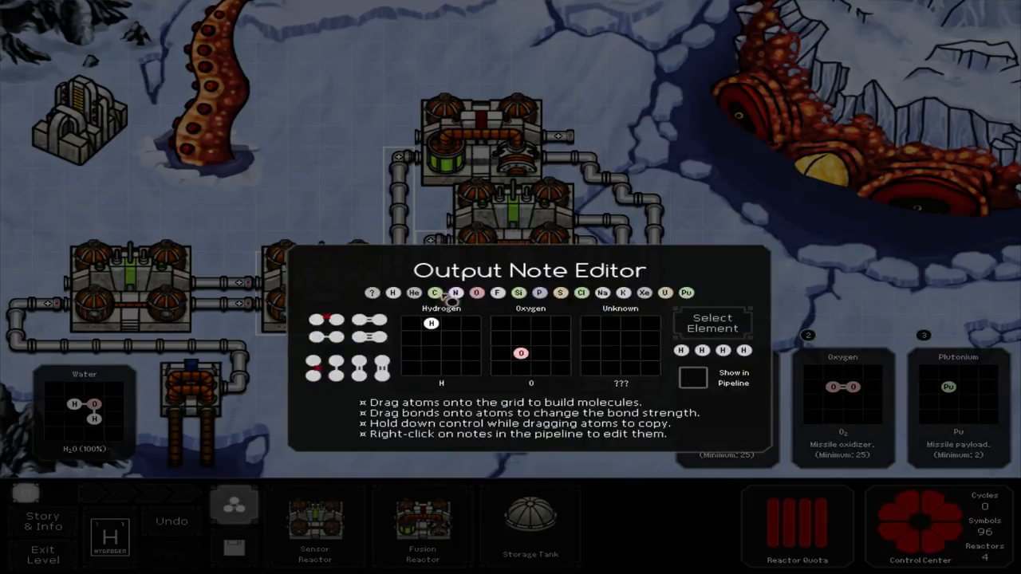
Close the Output Note Editor after reviewing the hydrogen, oxygen and plutonium outputs
click(692, 356)
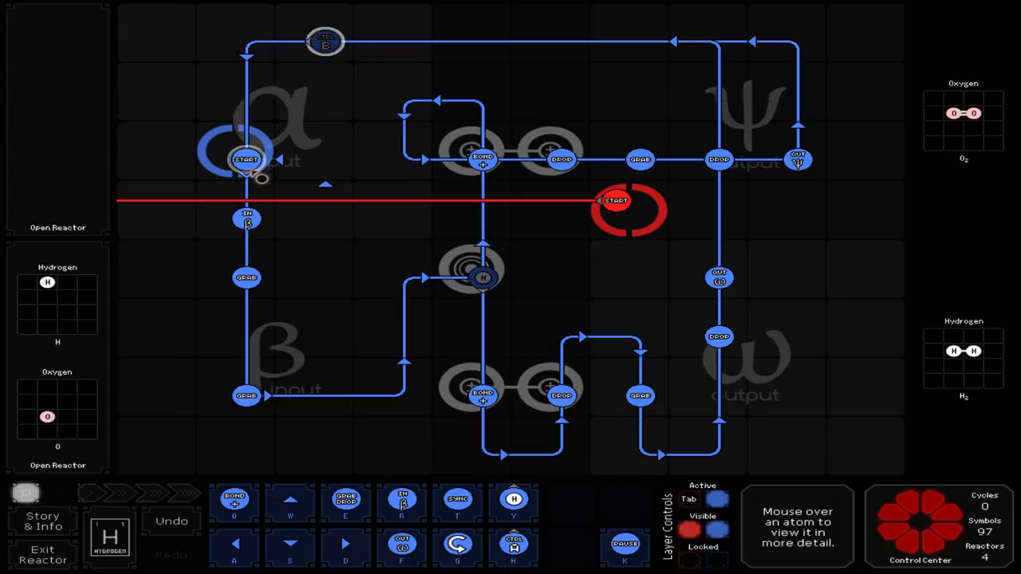
Move the blue Start beside the red one and loop the blue route along the top row
click(245, 160)
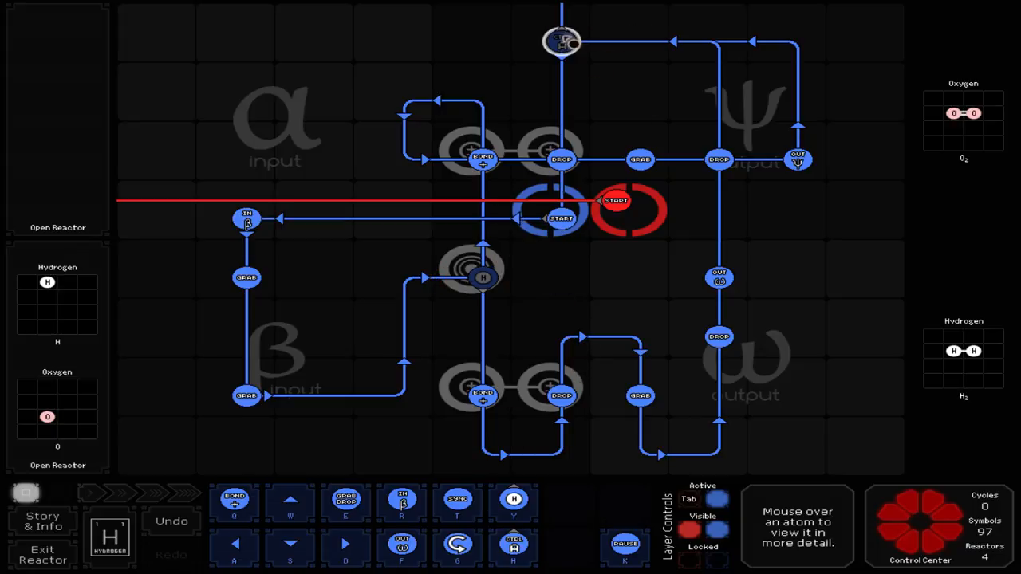
click(561, 41)
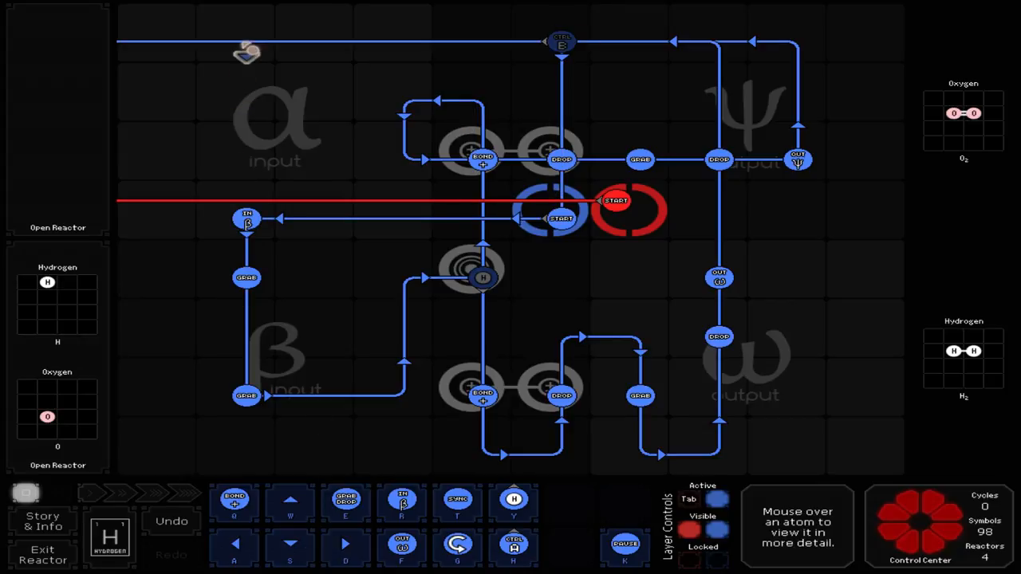
click(234, 546)
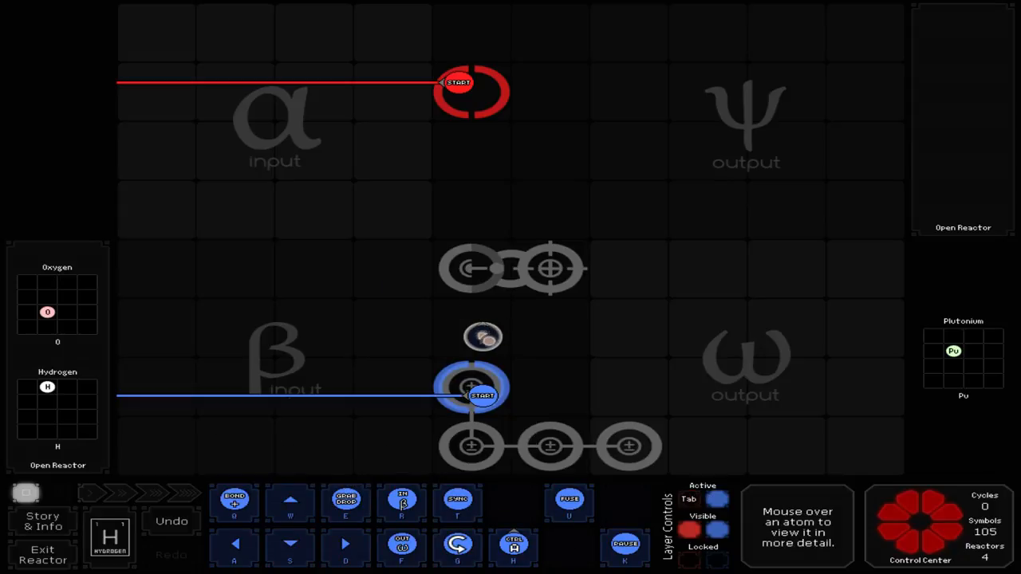
Bring up the Branch - Control commands for the blue arm's first instruction
click(482, 339)
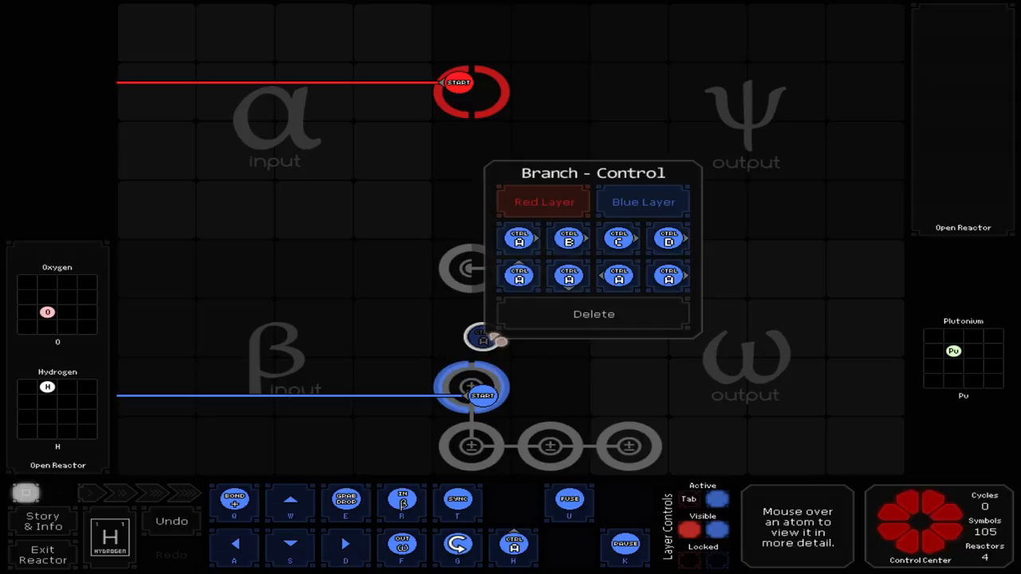